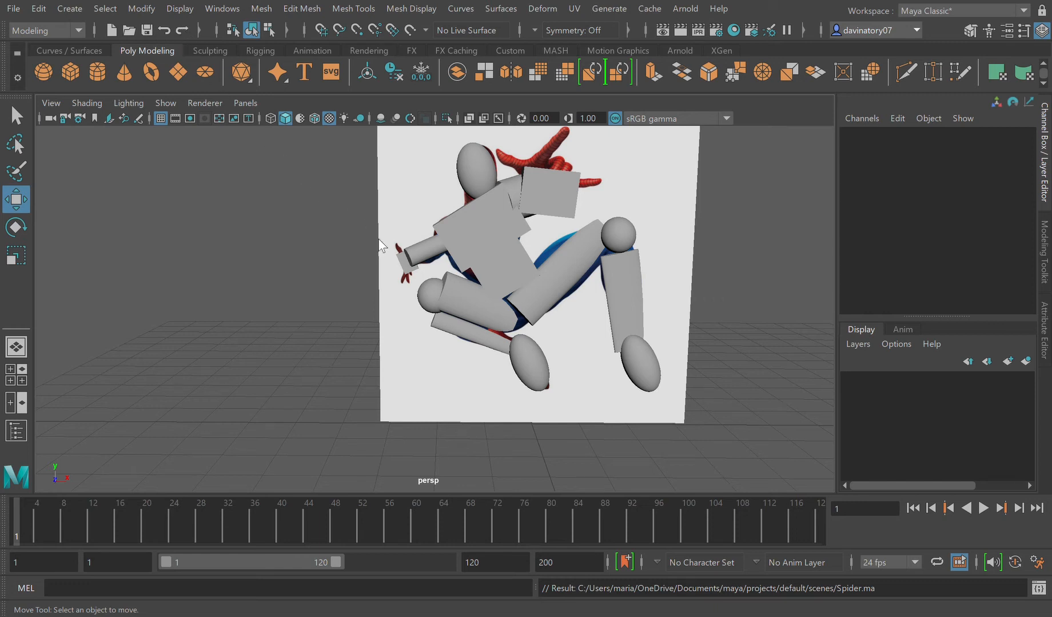
- Slide the reference image plane back so it lines up behind the block figure
click(620, 238)
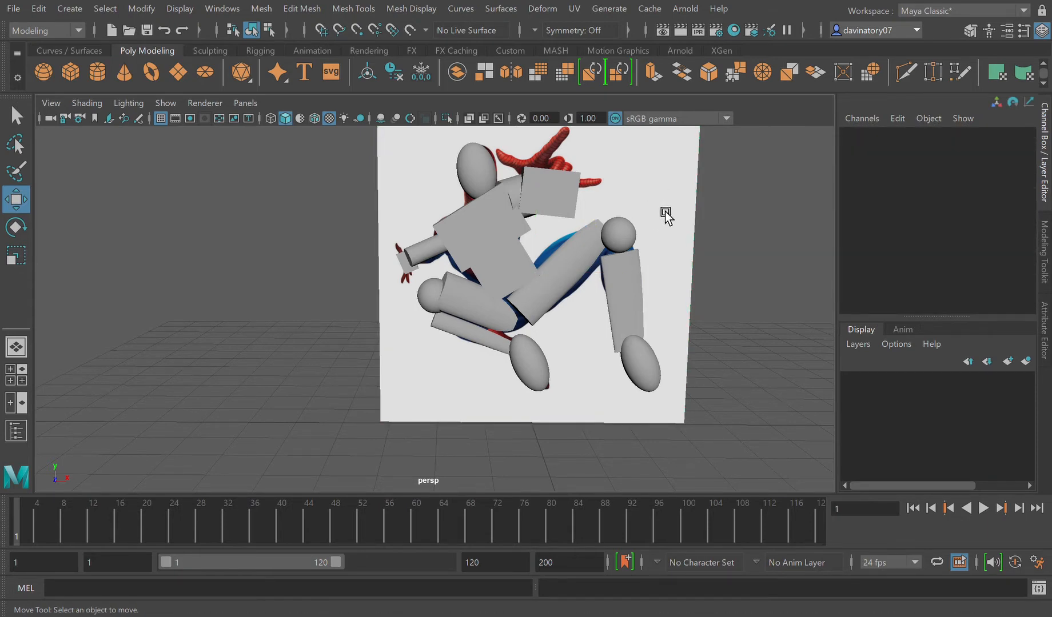
mouse_move(670, 223)
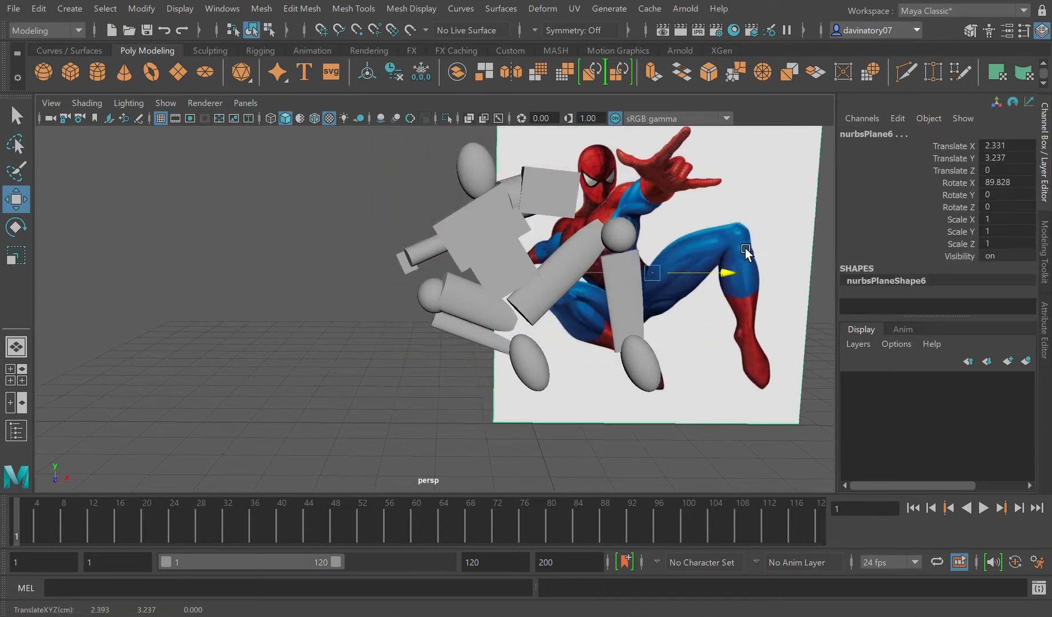
drag(728, 273, 628, 276)
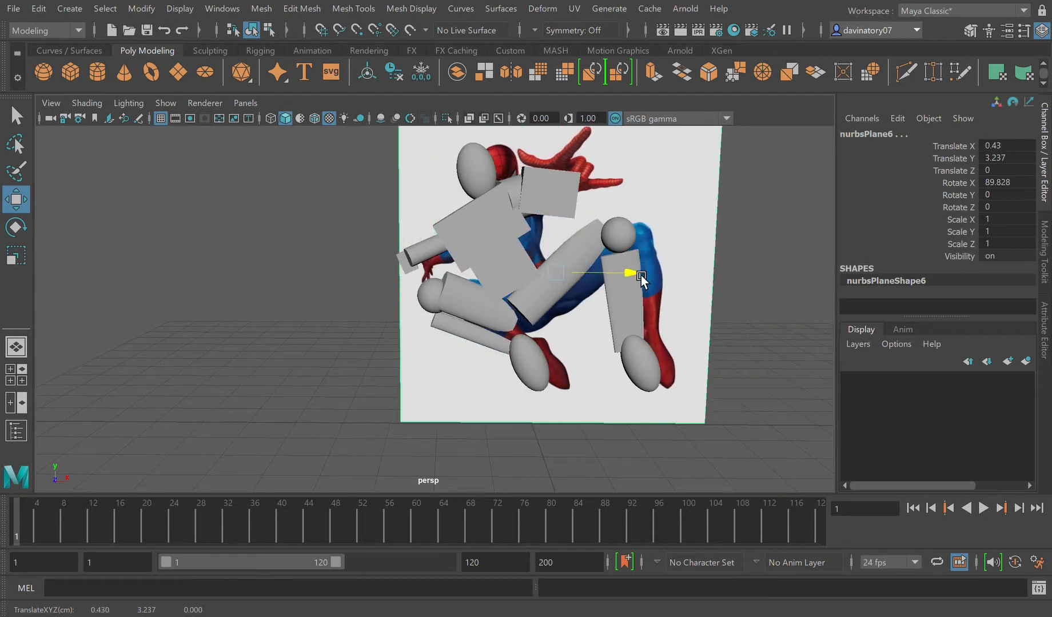
drag(631, 273, 612, 273)
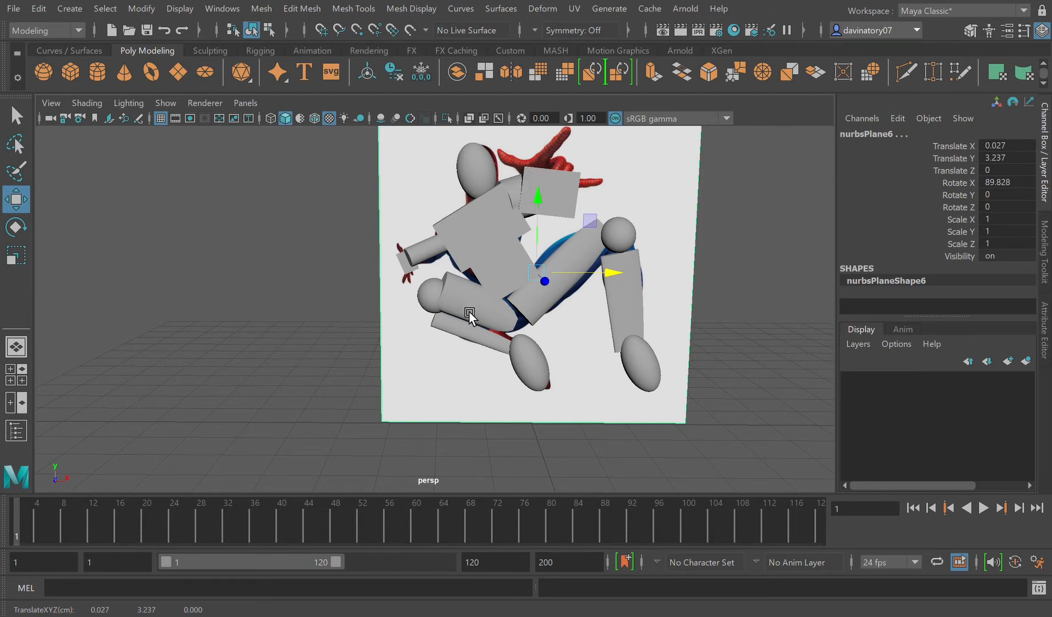
- Tilt the small cylinder near the head and move it up onto the raised hand
click(470, 313)
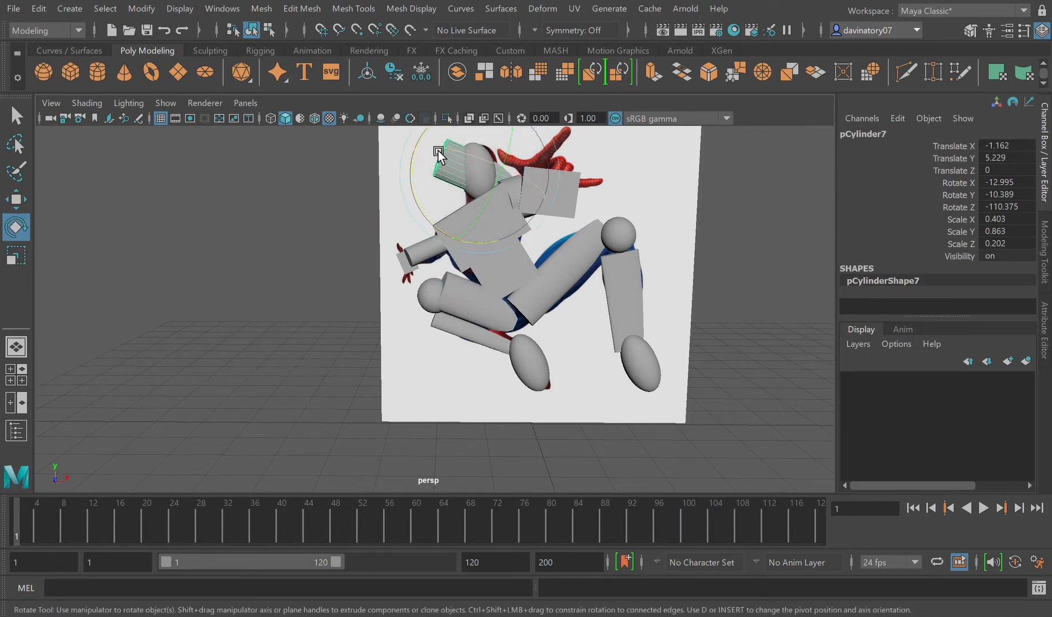
drag(438, 150, 457, 245)
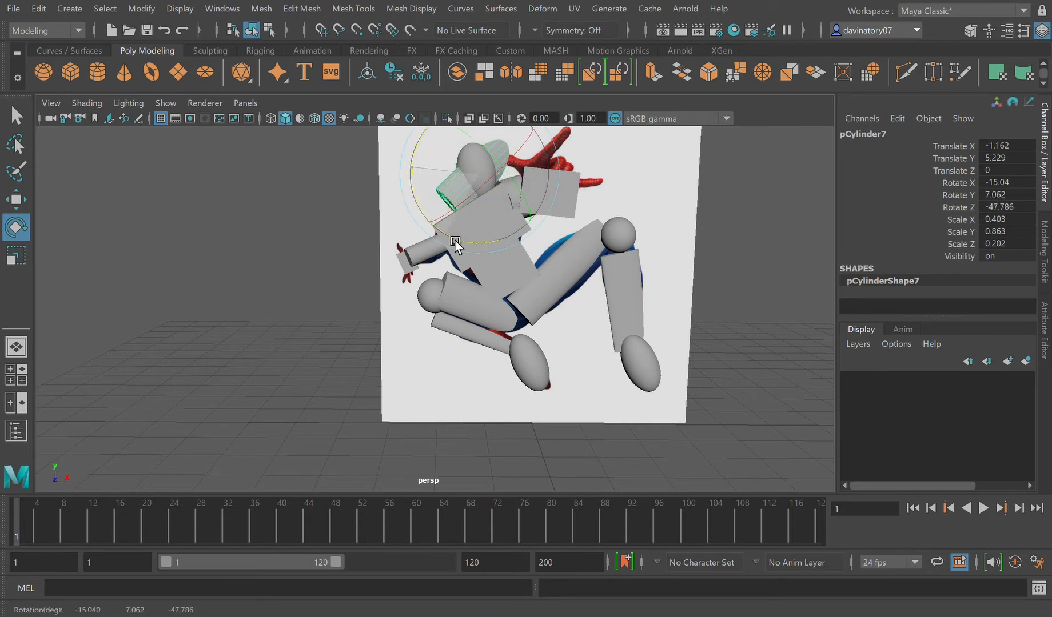
drag(456, 245, 482, 198)
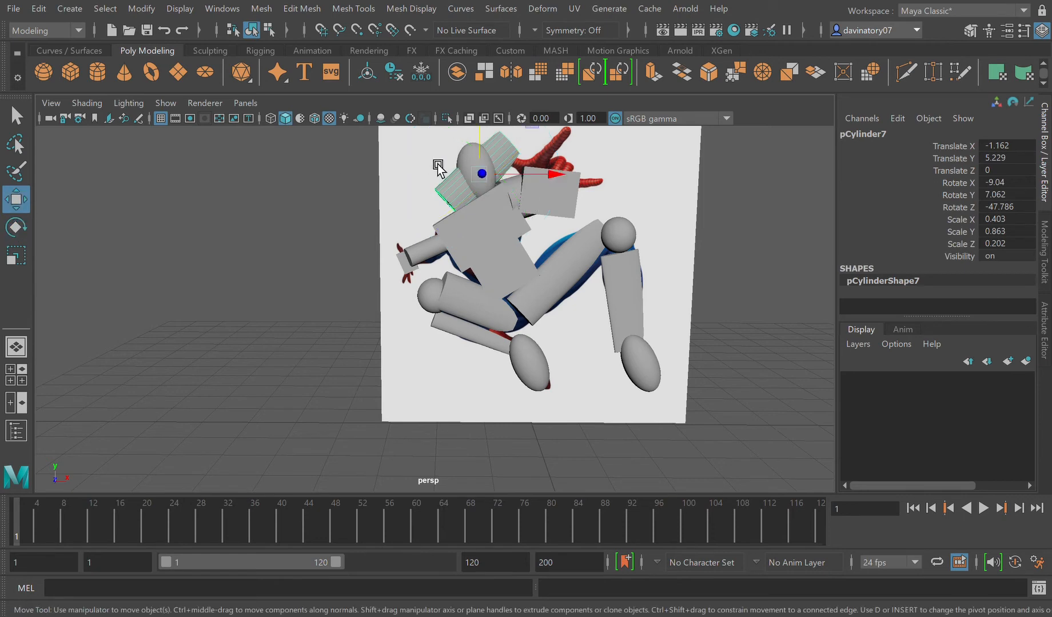
drag(481, 175, 600, 177)
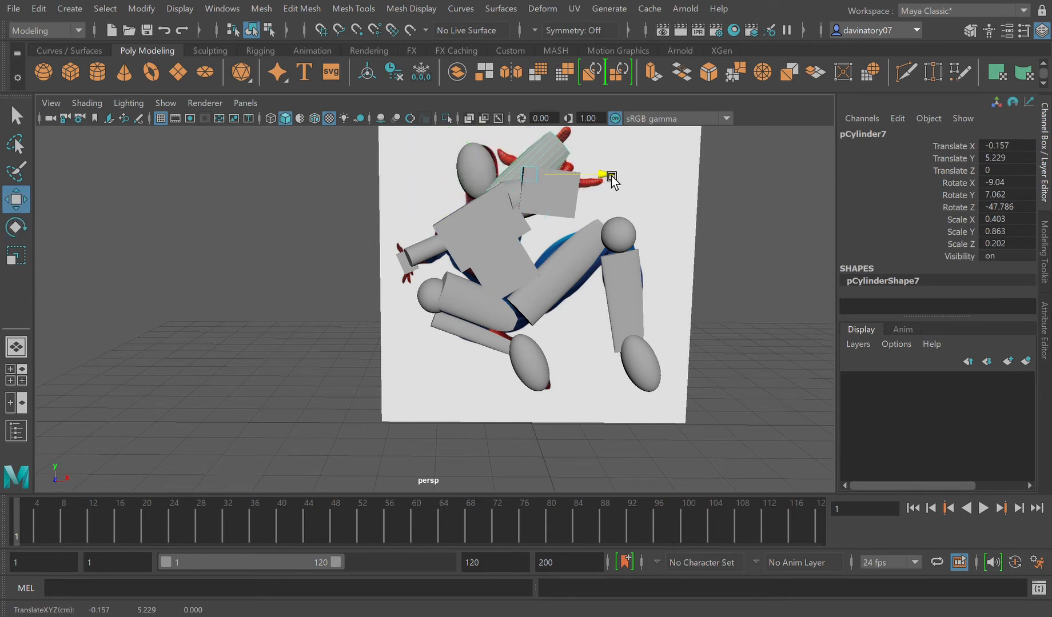
drag(607, 176, 581, 162)
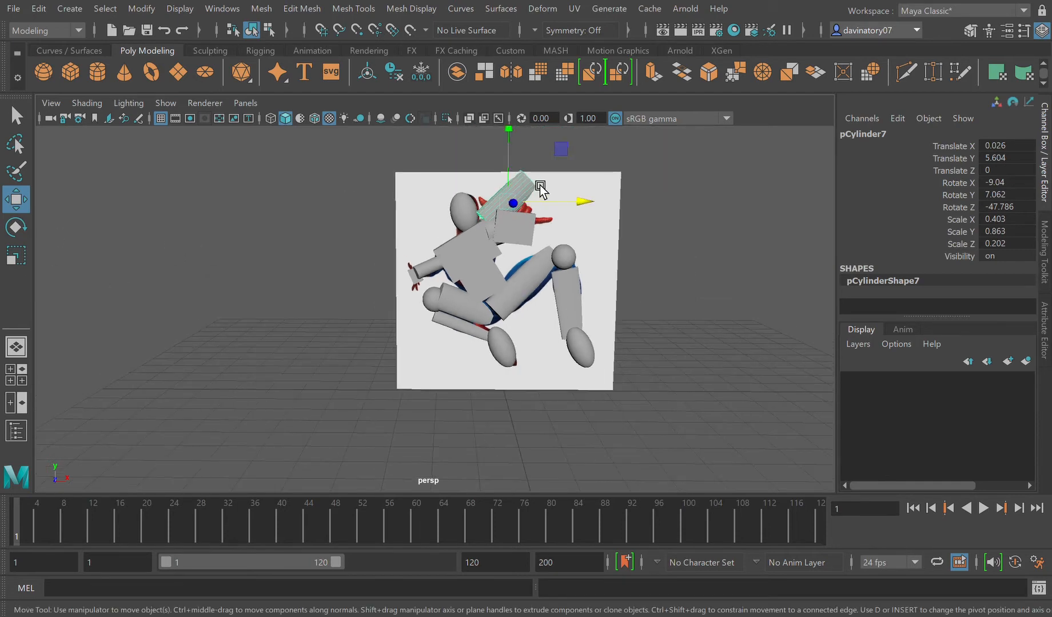
- Refine the cylinder's angle to match the fingers, then slim and shorten it
click(16, 226)
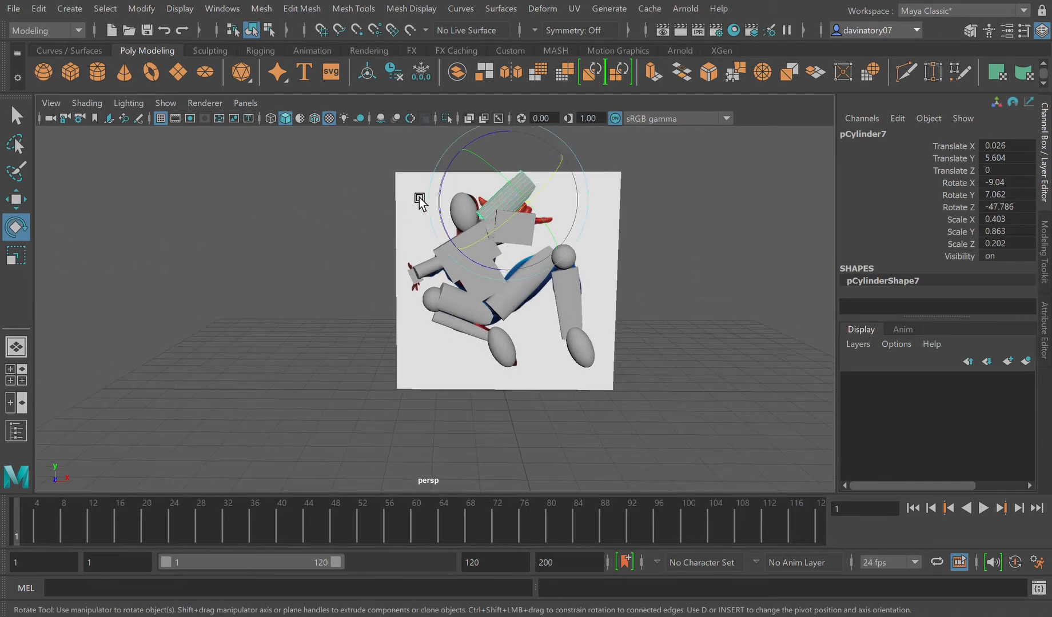
drag(421, 204, 458, 187)
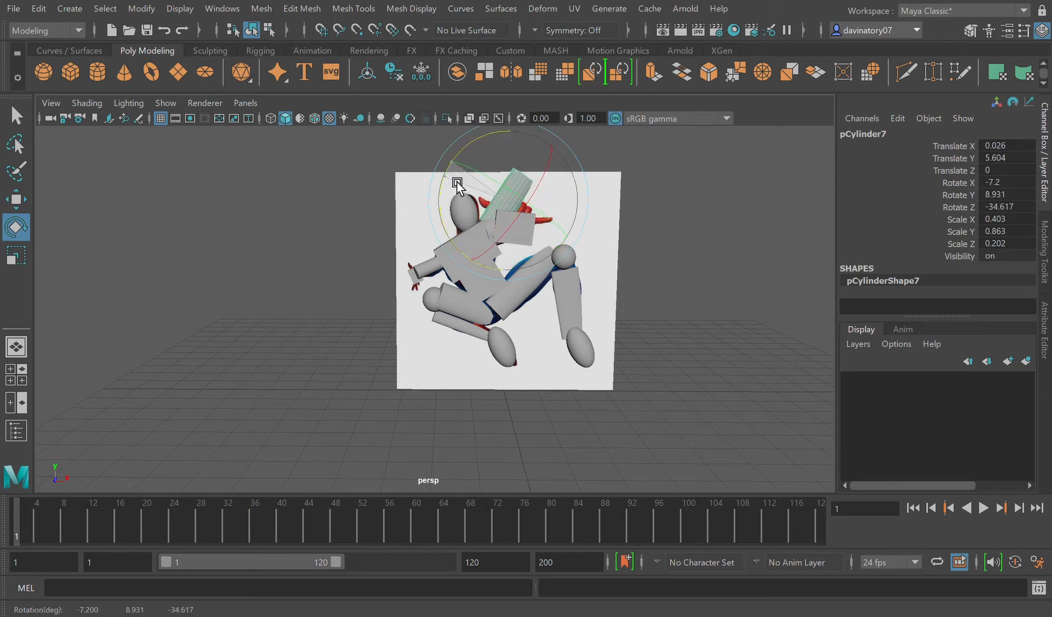
drag(460, 186, 475, 164)
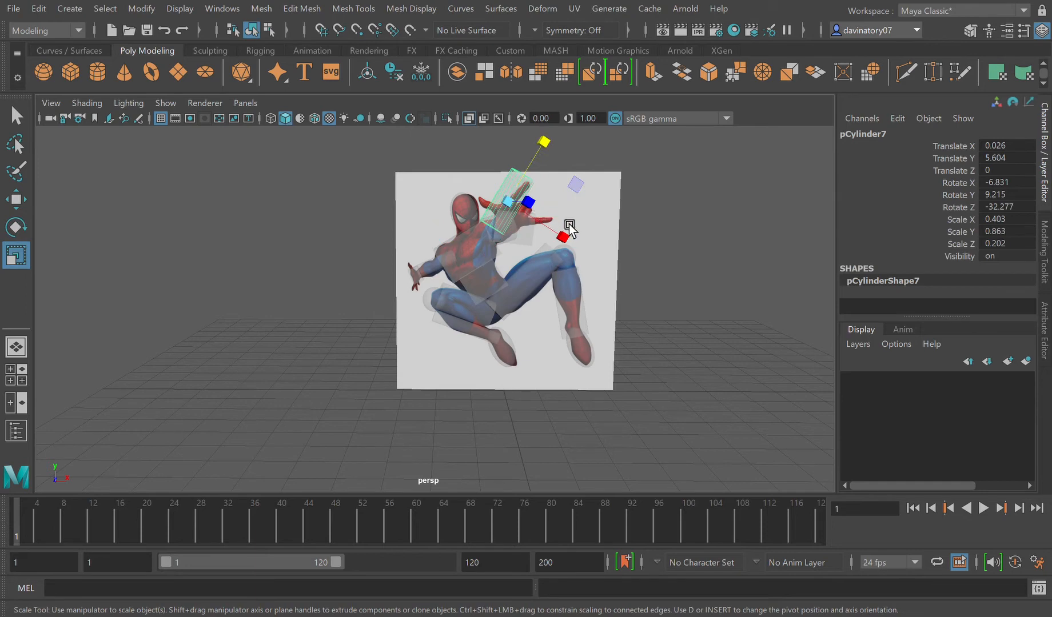
drag(566, 233, 543, 151)
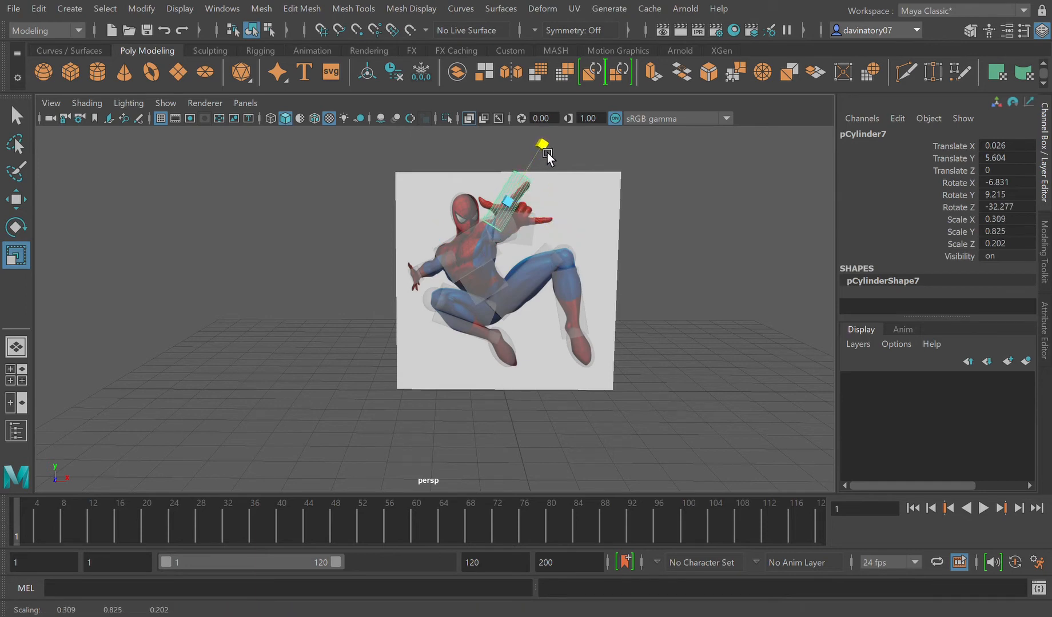
click(16, 199)
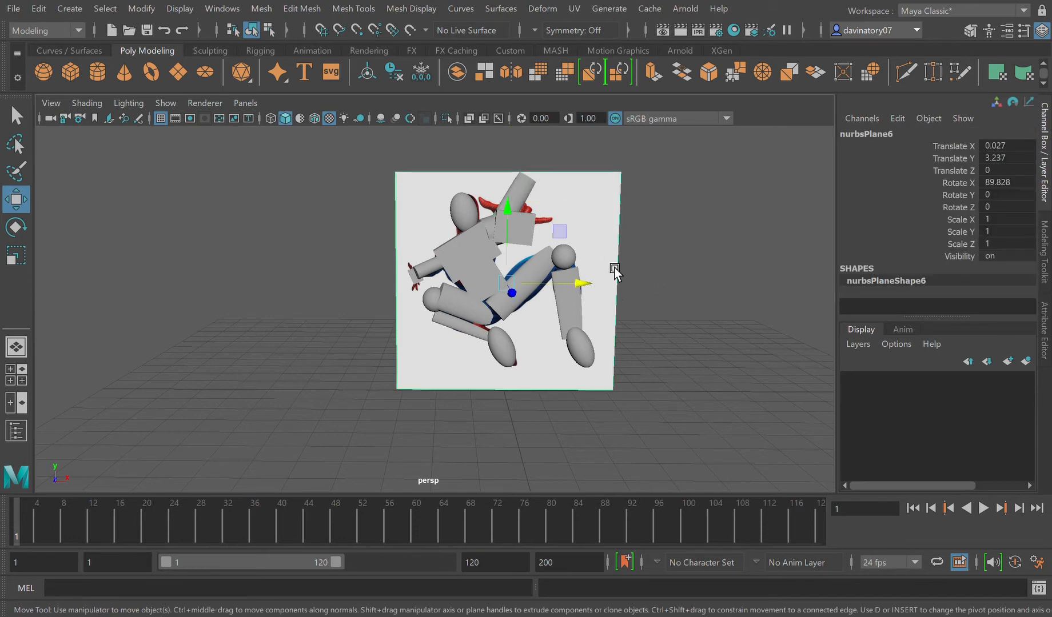
- Clear the selection and orbit slightly around the figure toward the raised hand
drag(583, 283, 751, 283)
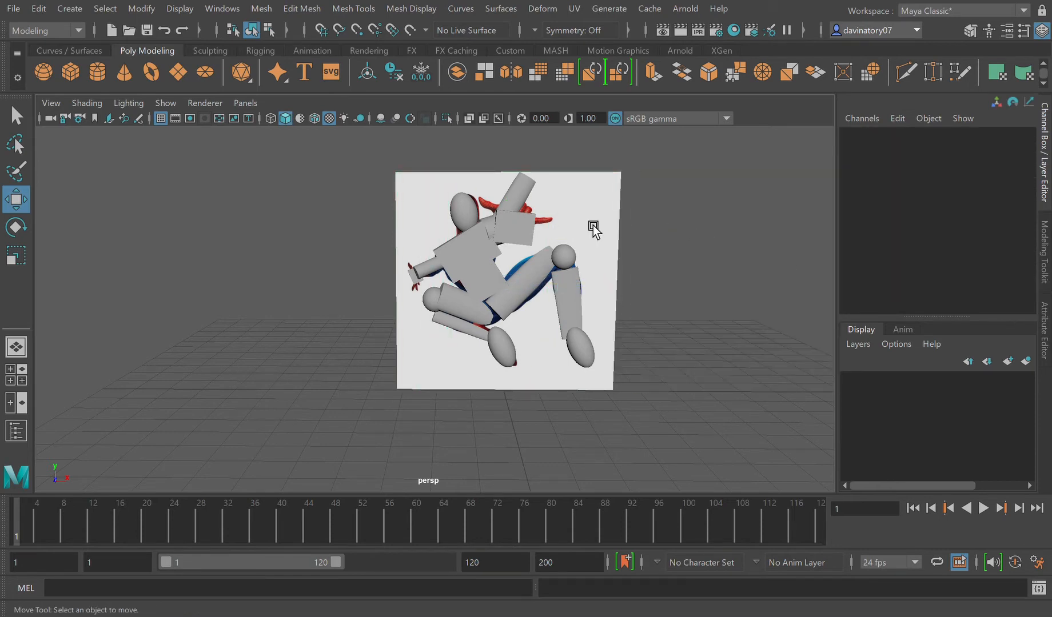
mouse_move(597, 234)
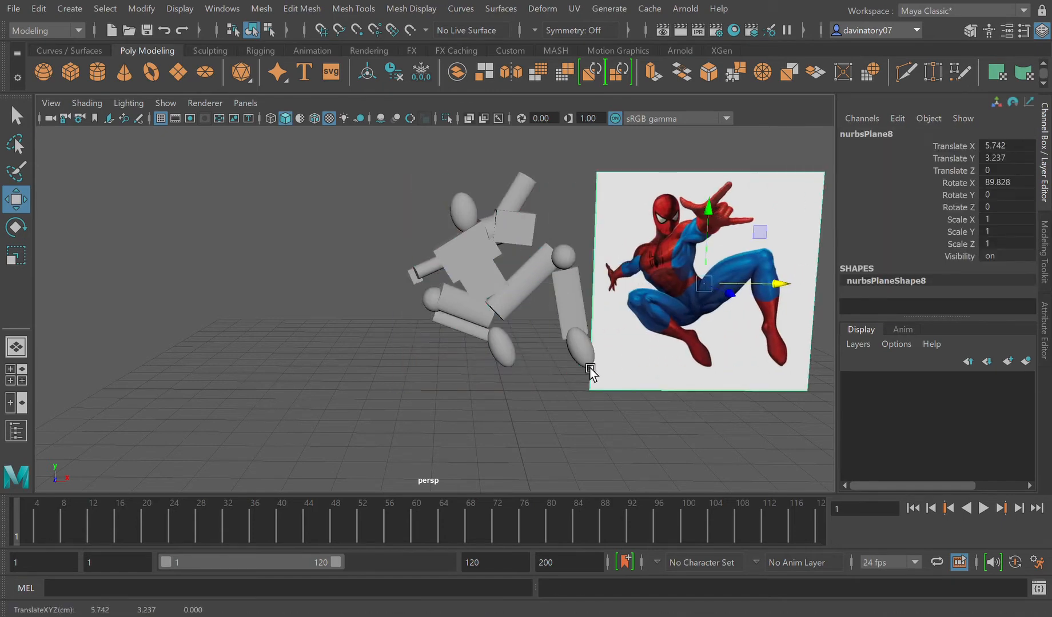
drag(590, 372, 564, 416)
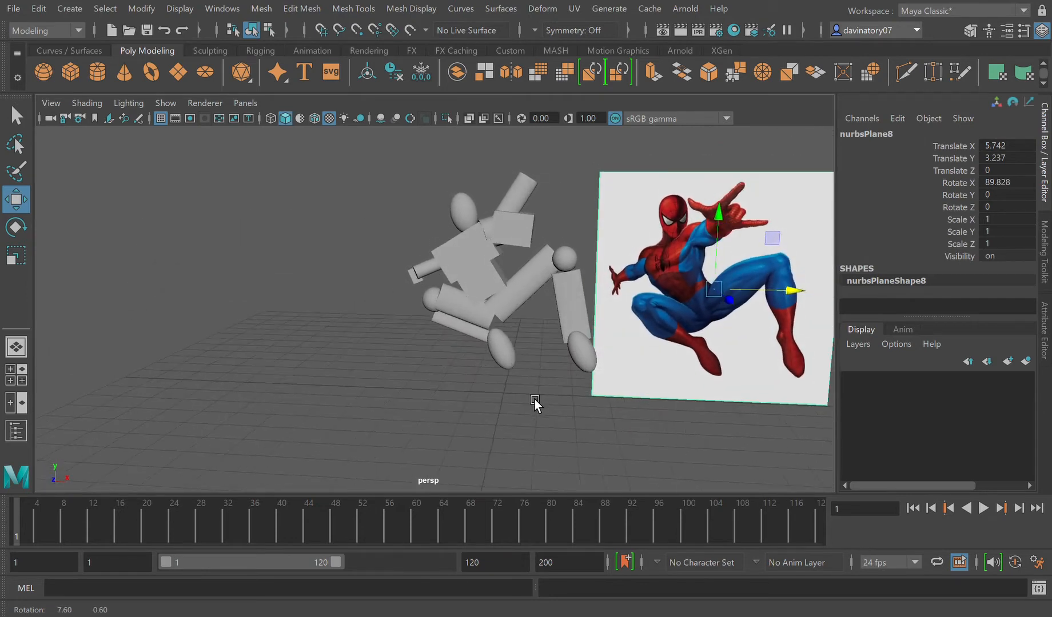
drag(537, 402, 543, 409)
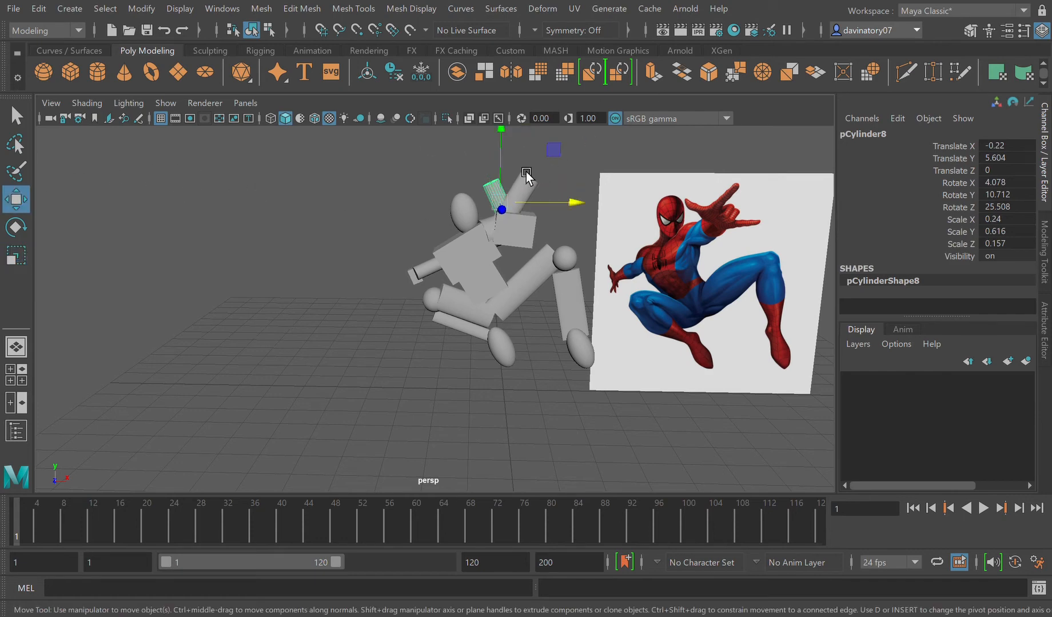
- Nudge the second finger cylinder down and back in depth, checking from the side
drag(501, 181, 501, 162)
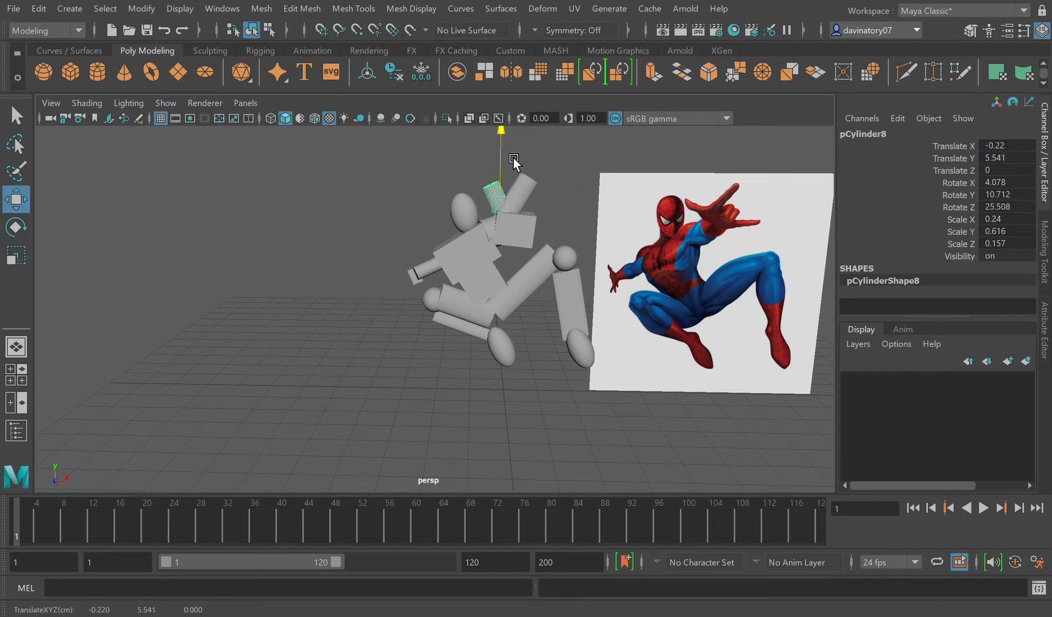
drag(501, 161, 507, 216)
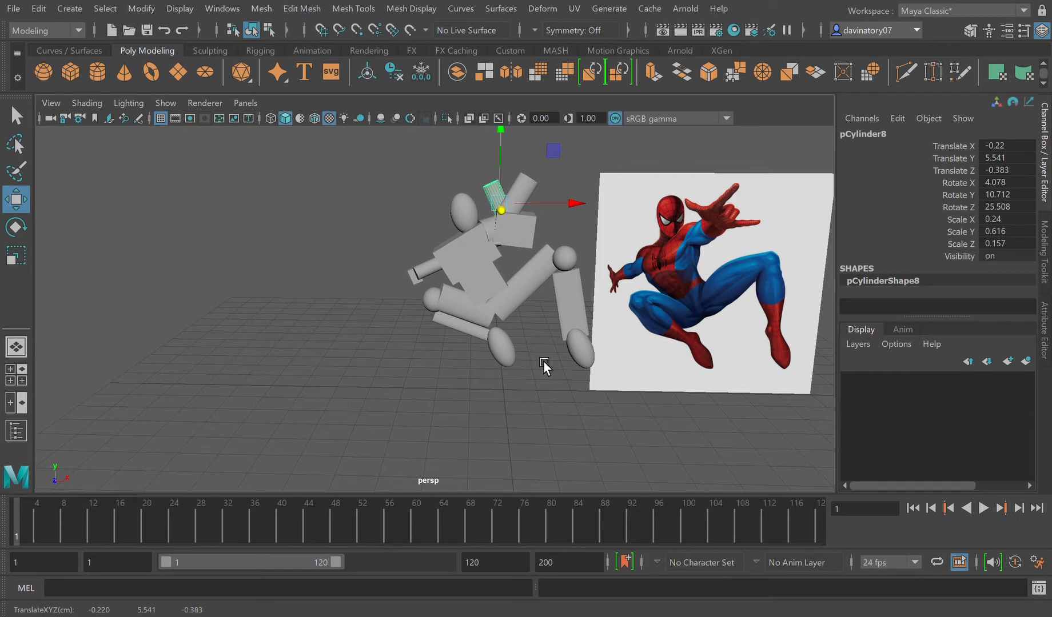
drag(544, 367, 574, 413)
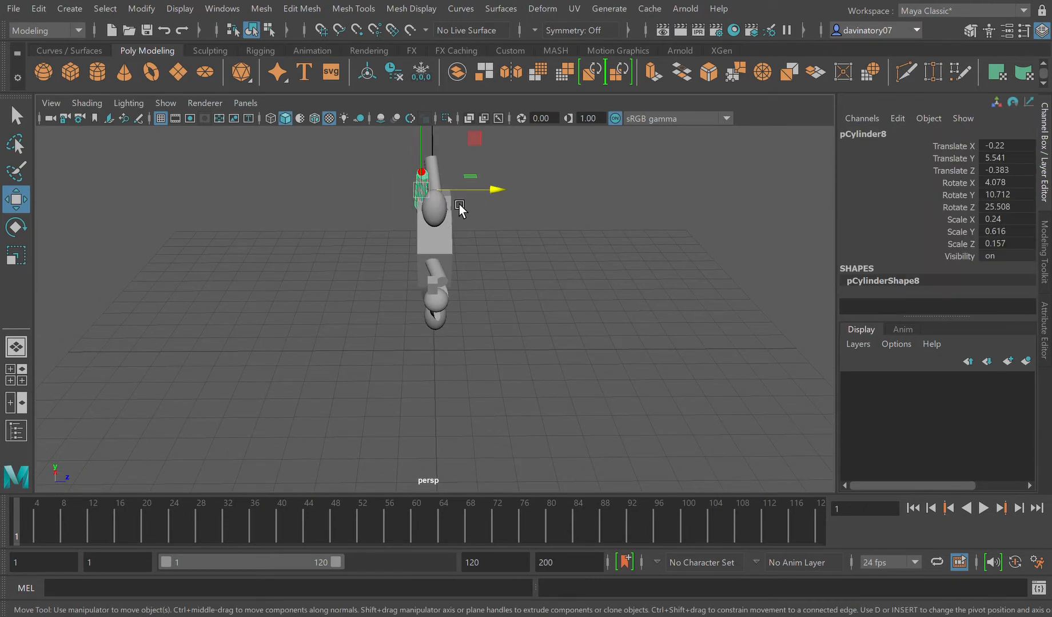
- Orbit the view around until the Spider-Man reference image faces front
drag(460, 209, 488, 298)
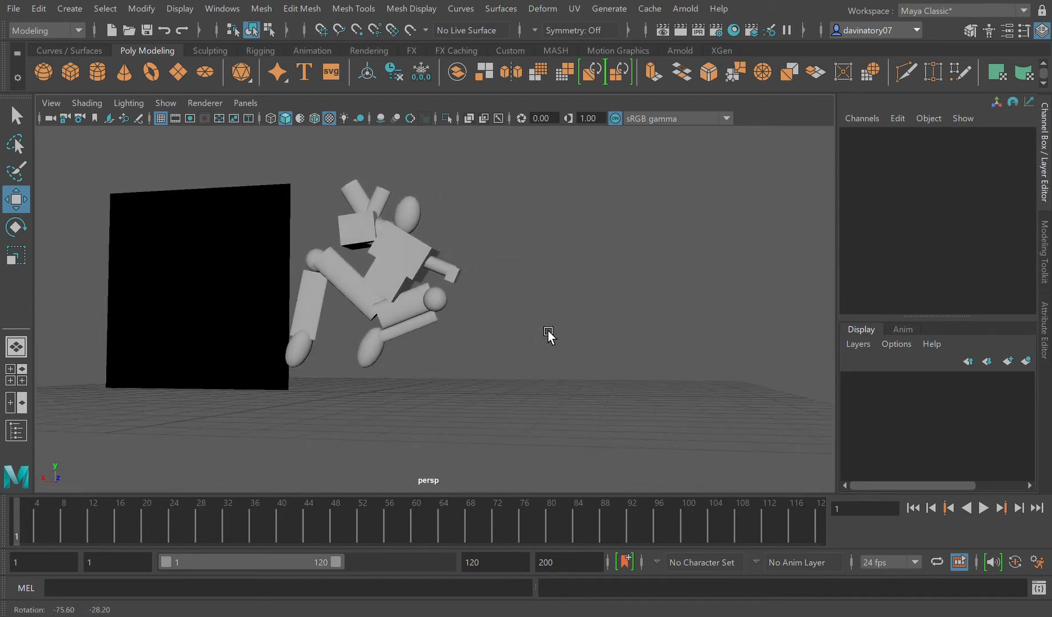
drag(548, 334, 390, 344)
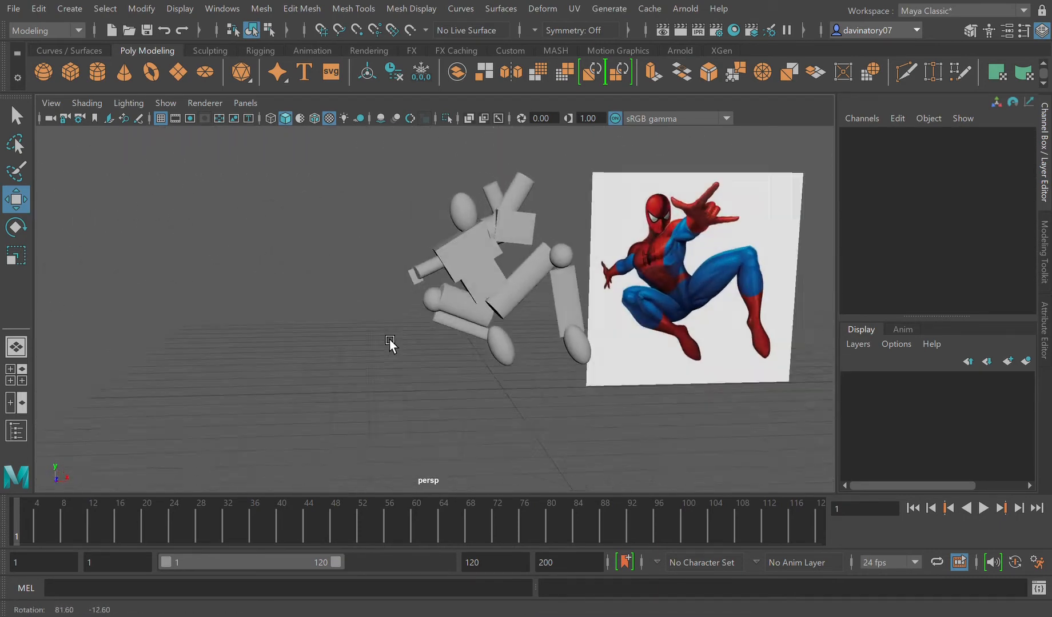
drag(391, 346, 374, 346)
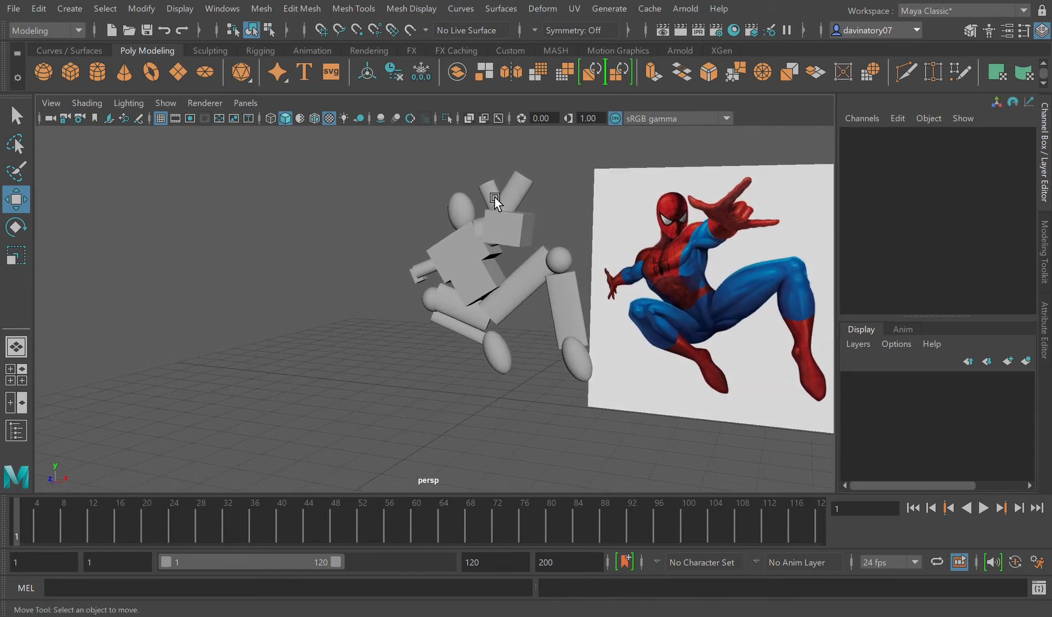
- Re-angle the finger cylinders on the raised hand, tilting one upward
click(494, 199)
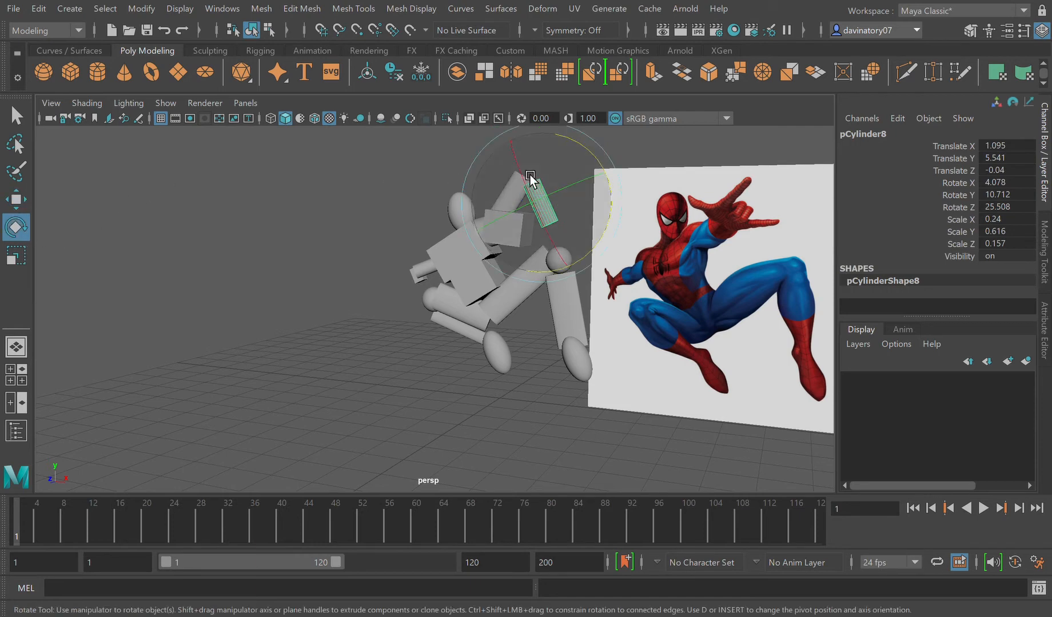
drag(531, 178, 603, 225)
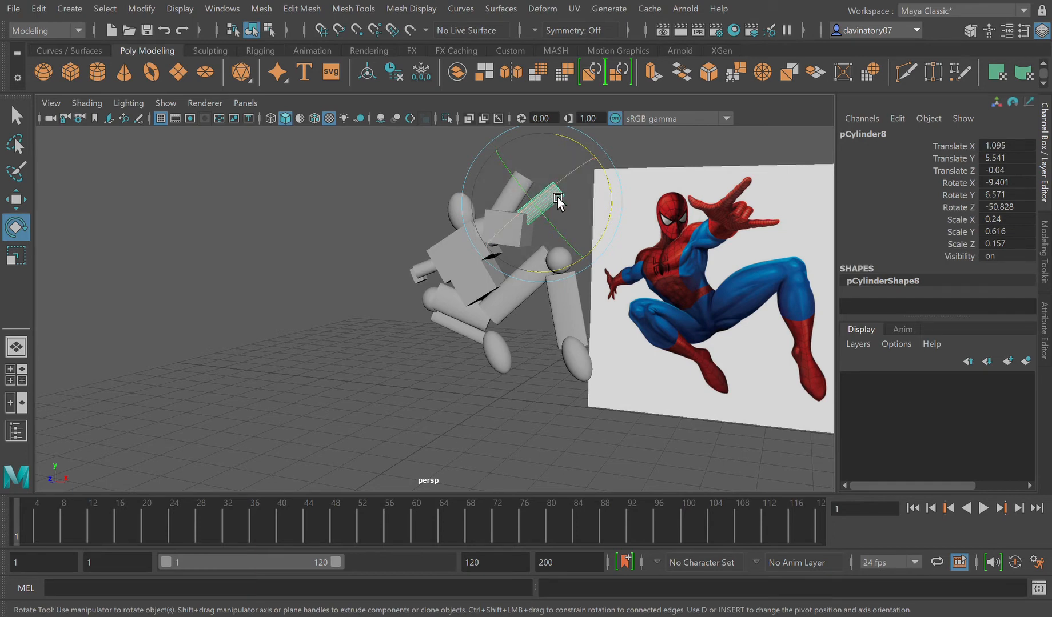
drag(557, 200, 483, 259)
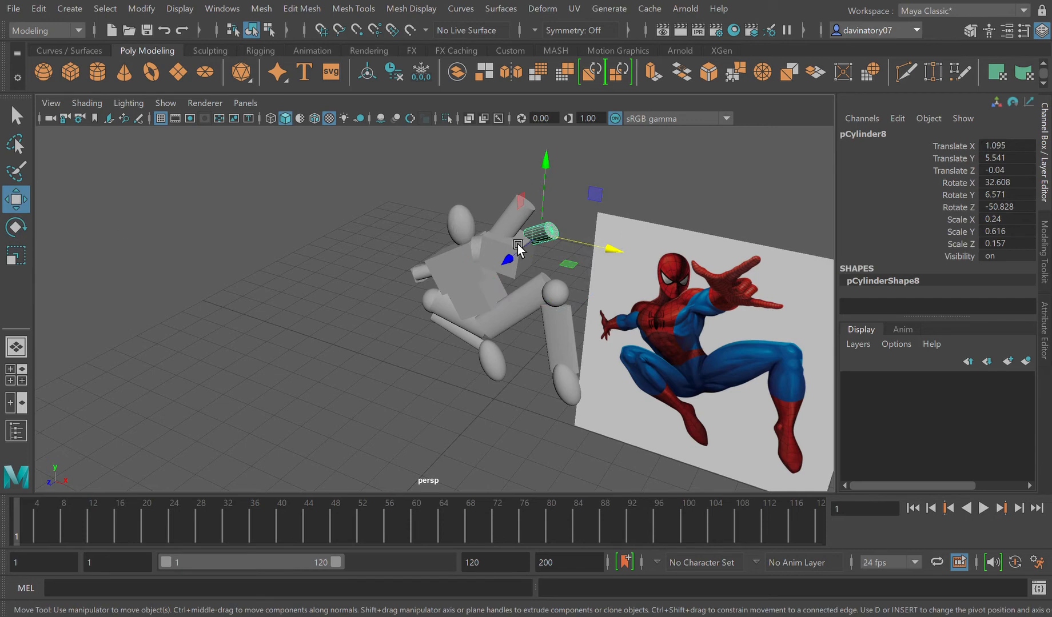
drag(517, 244, 523, 218)
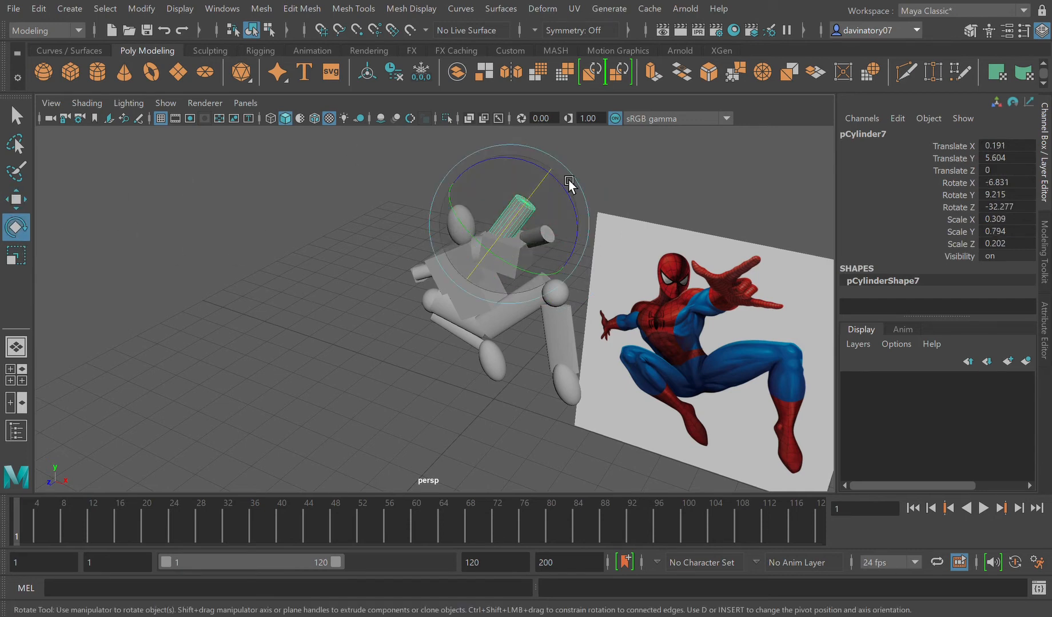
drag(568, 184, 514, 209)
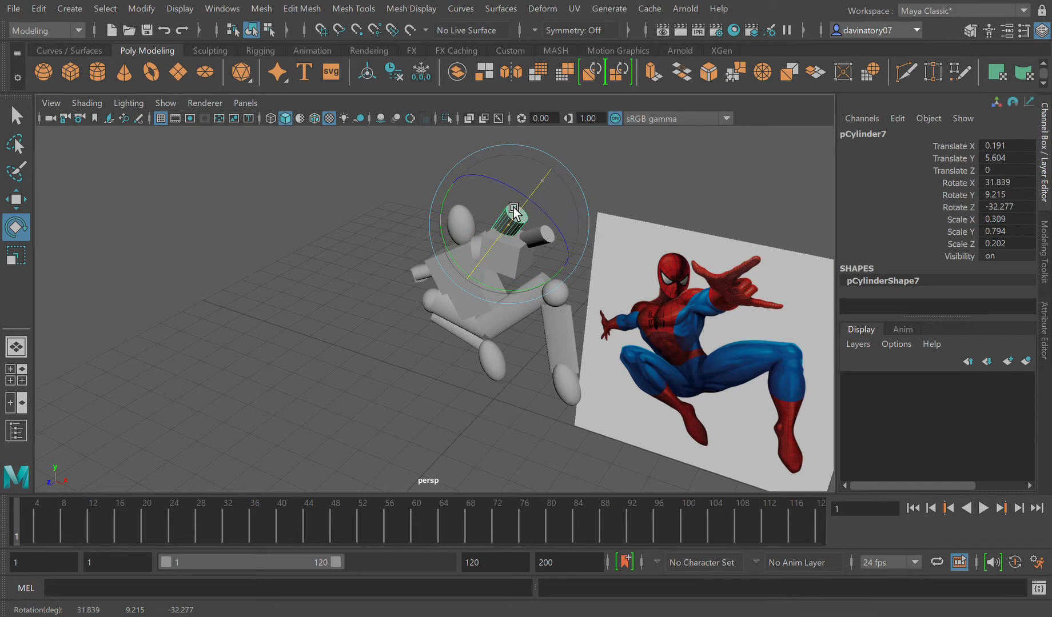
drag(514, 209, 492, 249)
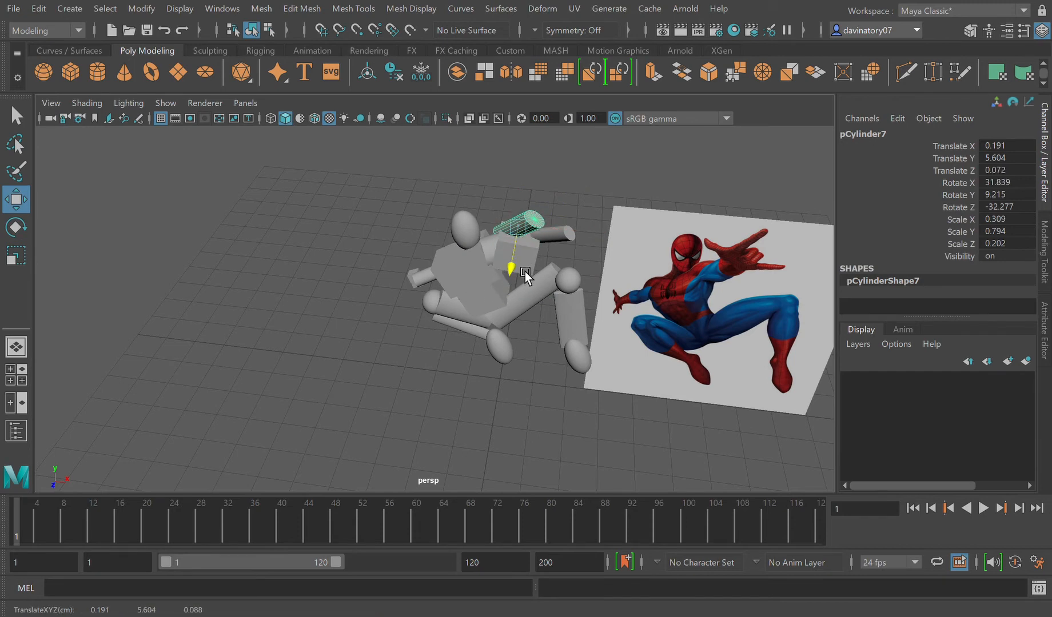
- Move the new finger cylinder onto the hand and angle it to match the reference
drag(527, 272, 571, 242)
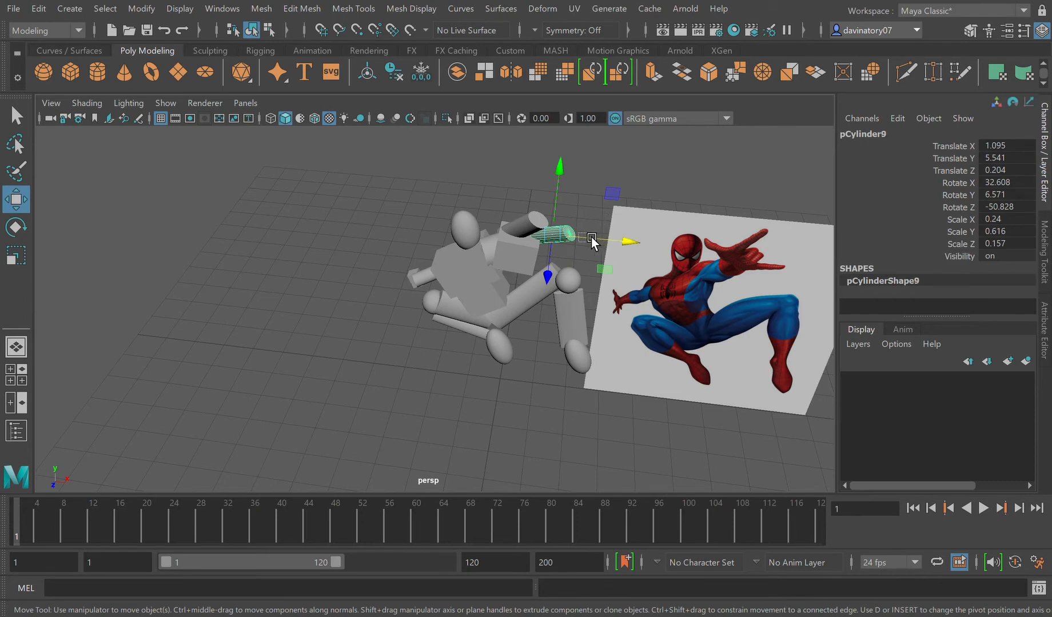
drag(590, 240, 549, 222)
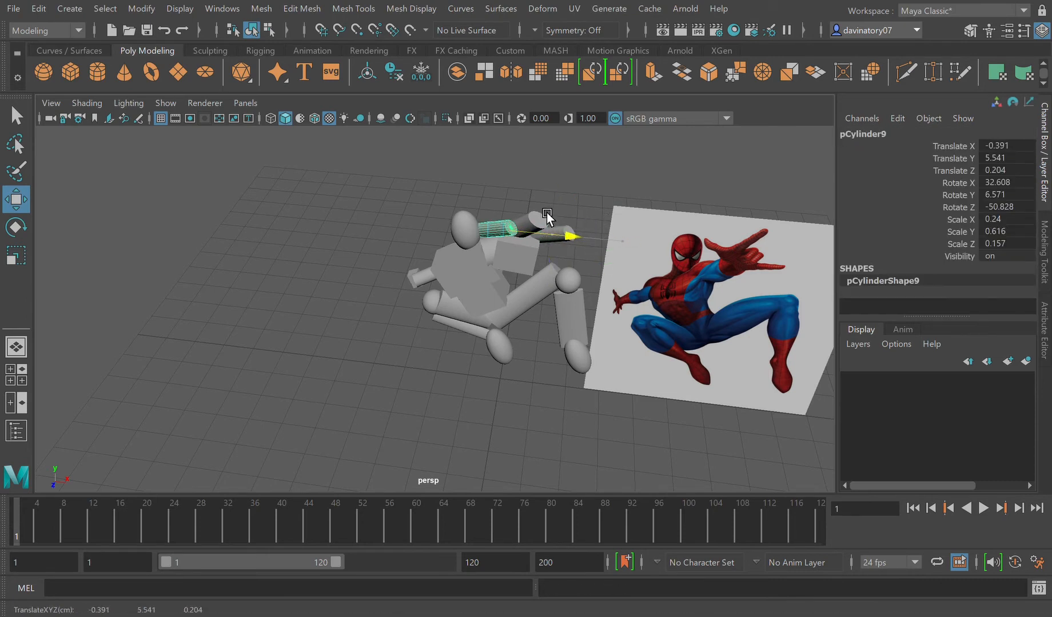
click(16, 227)
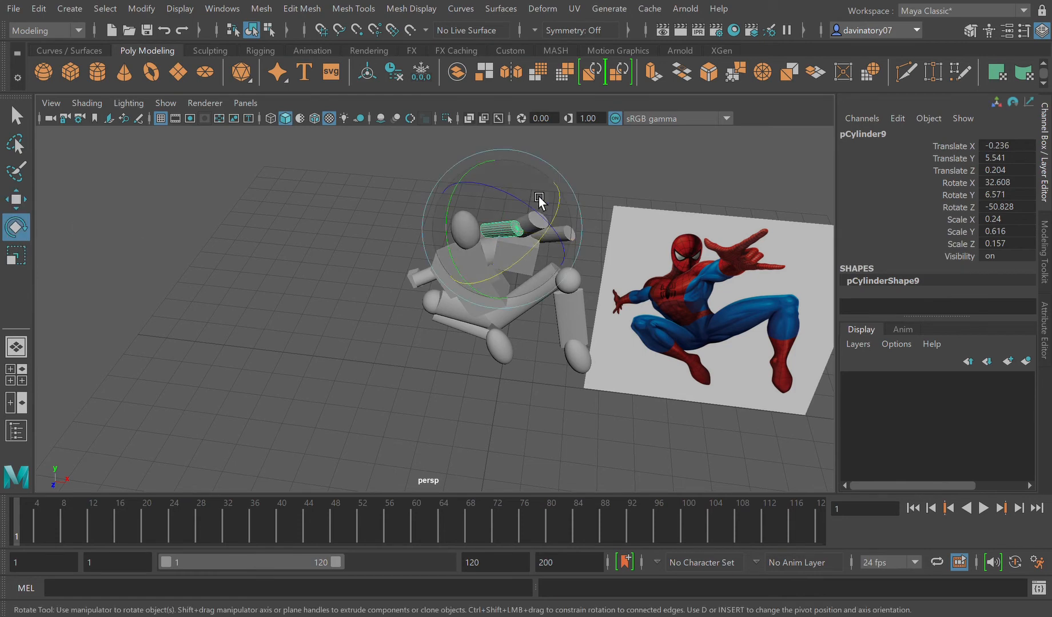
drag(541, 203, 520, 210)
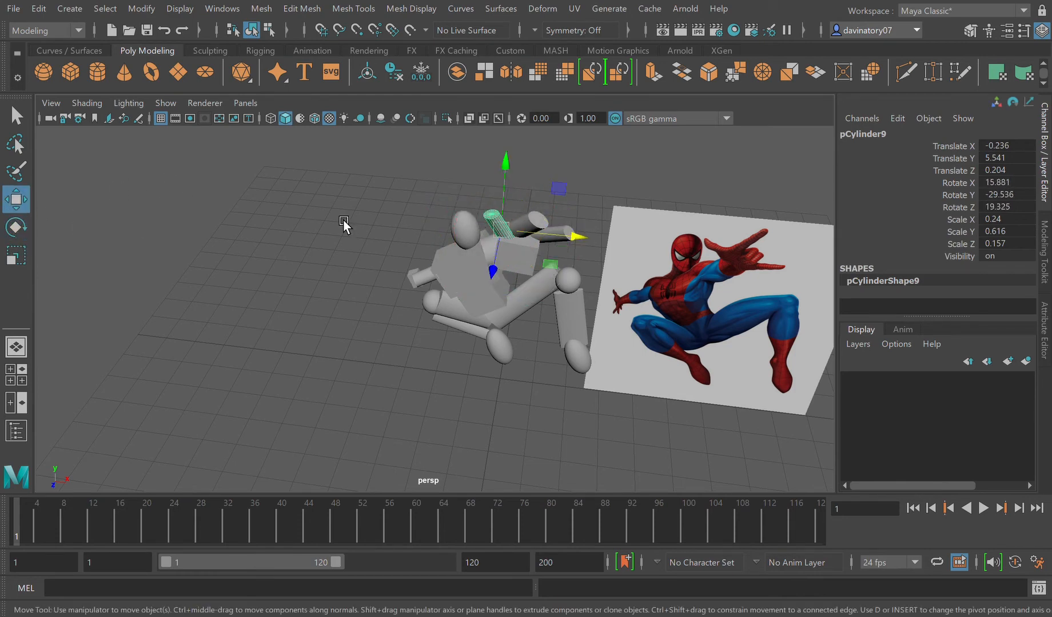
drag(341, 222, 503, 259)
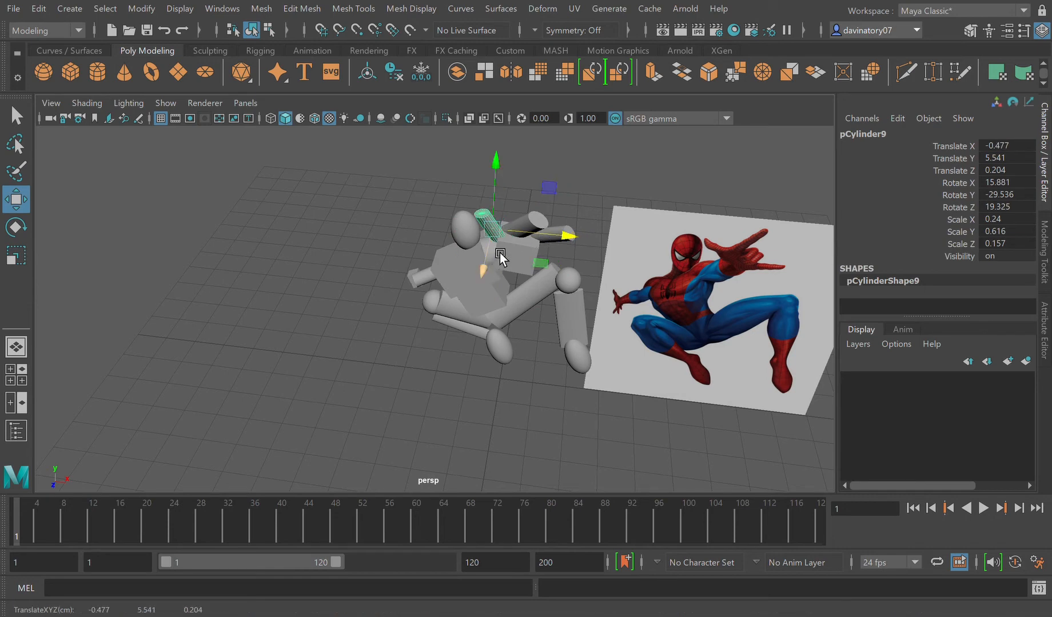
click(714, 319)
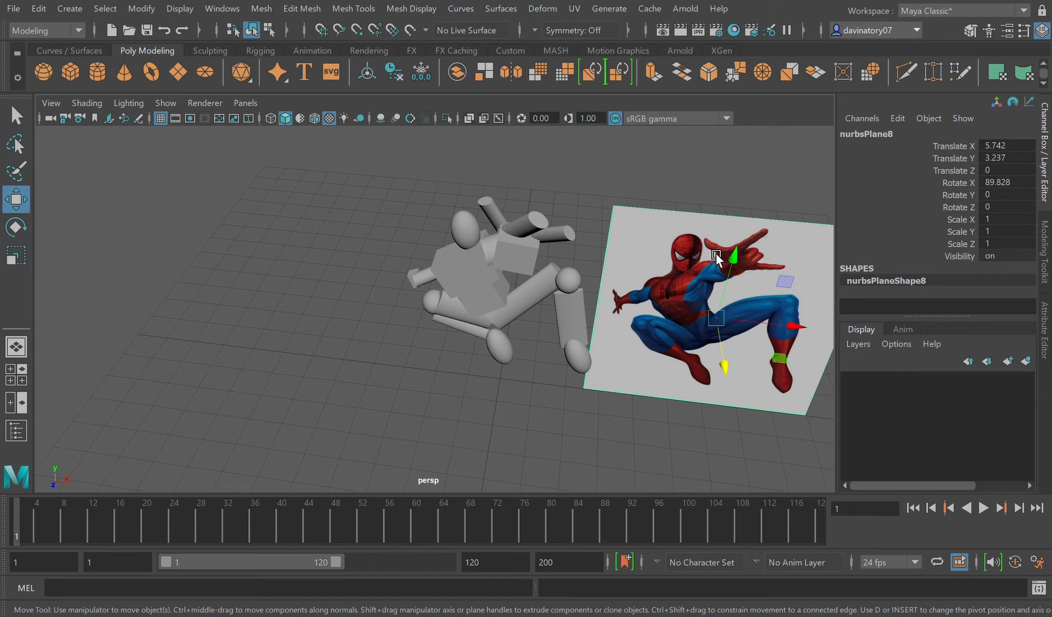
mouse_move(770, 240)
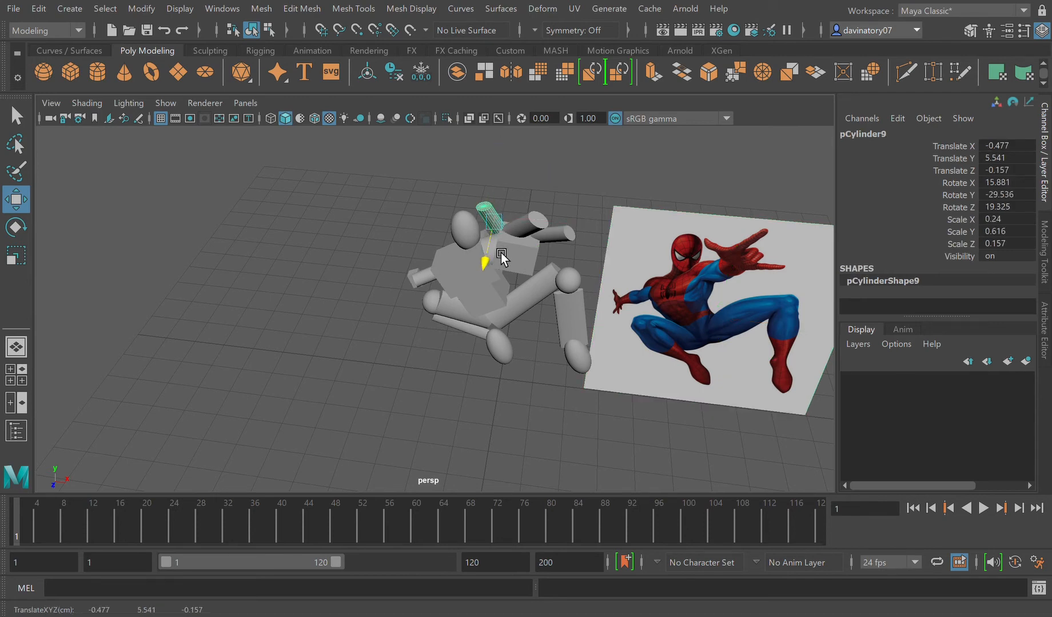
drag(503, 262, 574, 262)
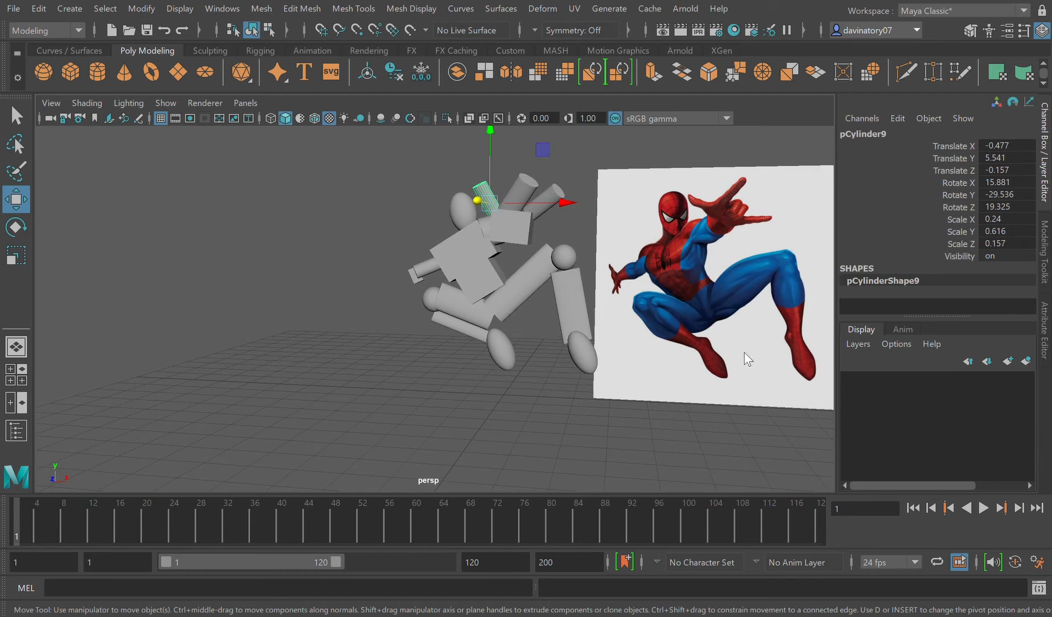
- Shrink another finger cylinder and pull it in closer to the raised hand
click(715, 283)
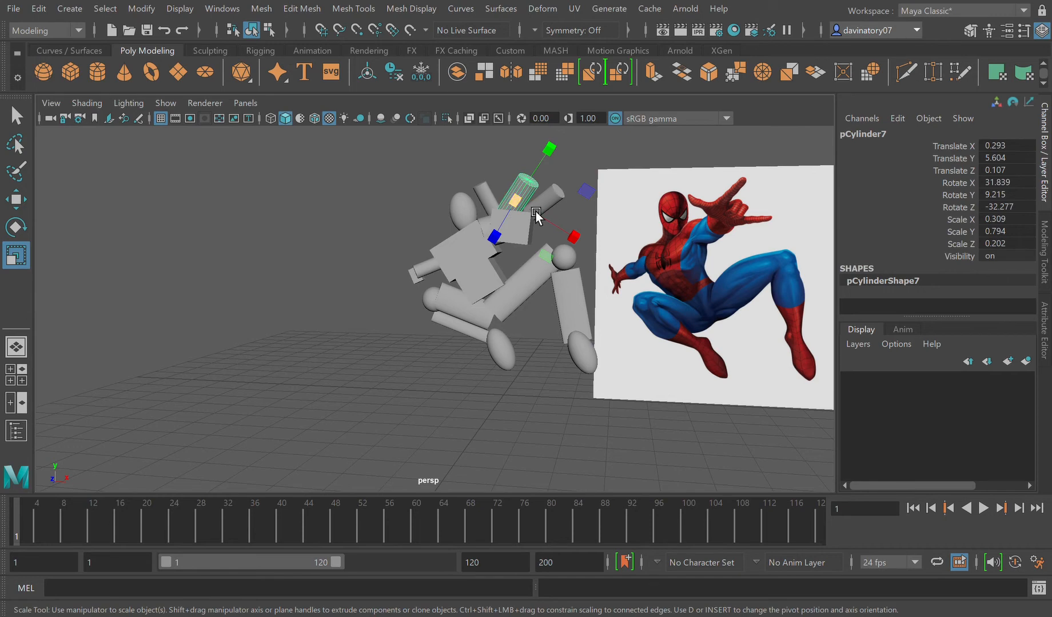
drag(537, 214, 560, 208)
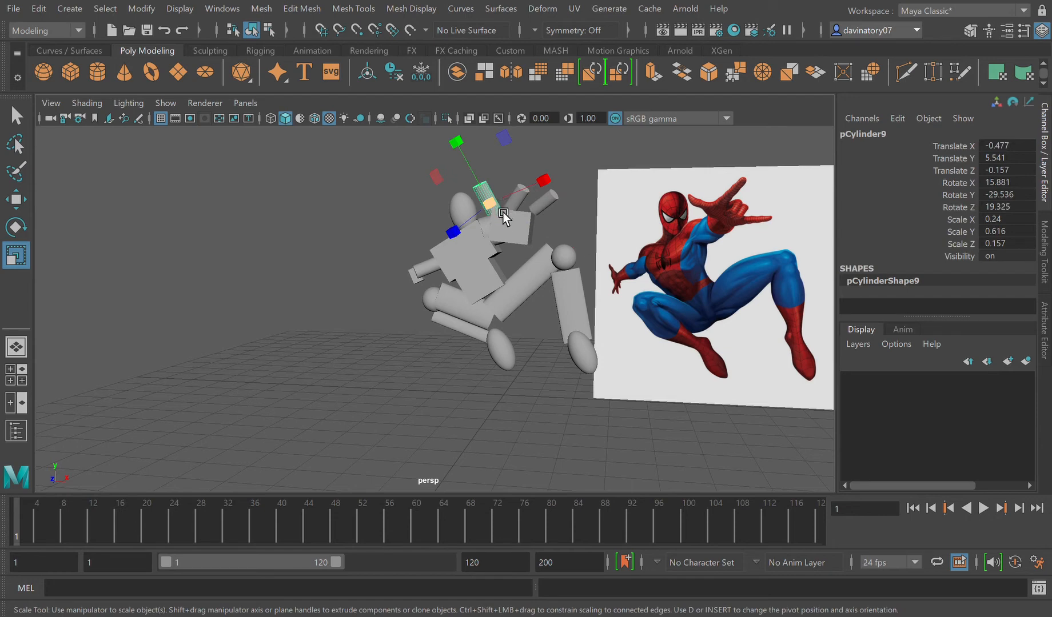
drag(504, 201, 497, 209)
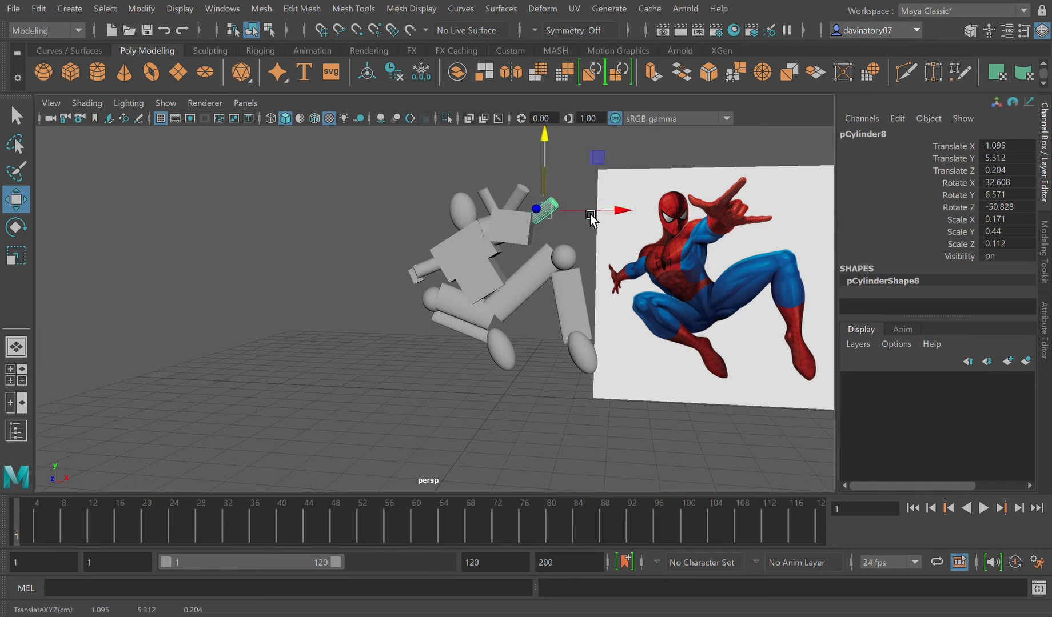
drag(590, 220, 553, 341)
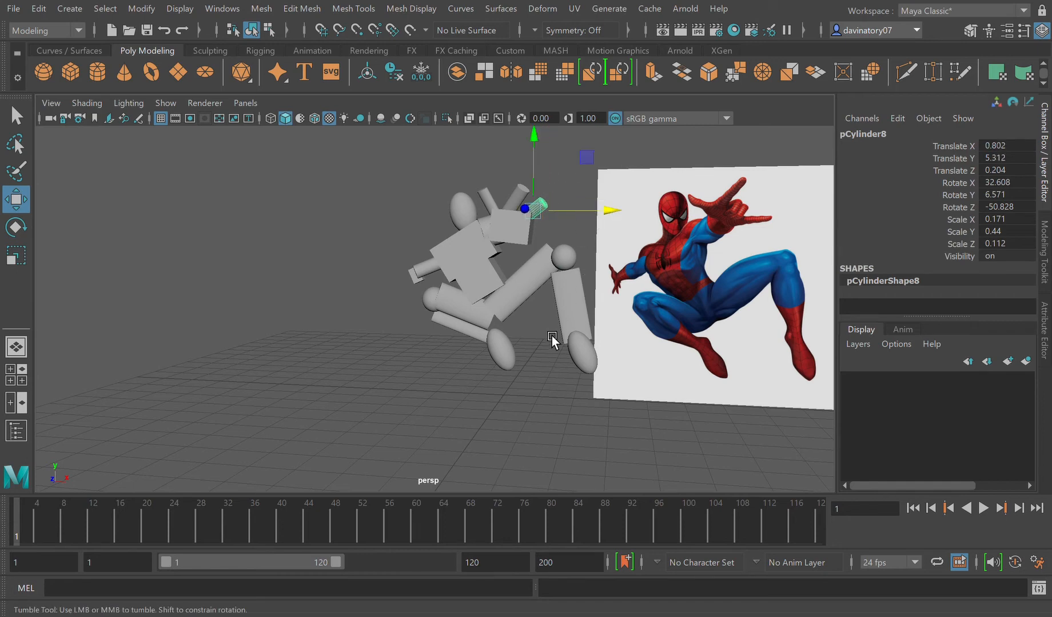
drag(550, 338, 640, 338)
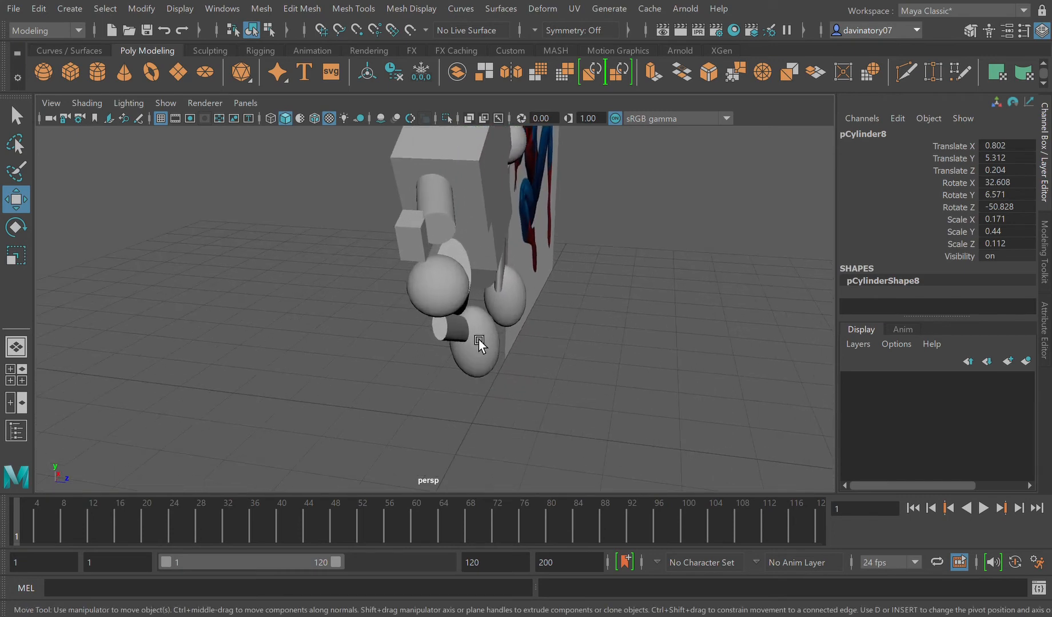
- Thicken both lower-leg cylinders so the legs and ankles read wider
click(473, 335)
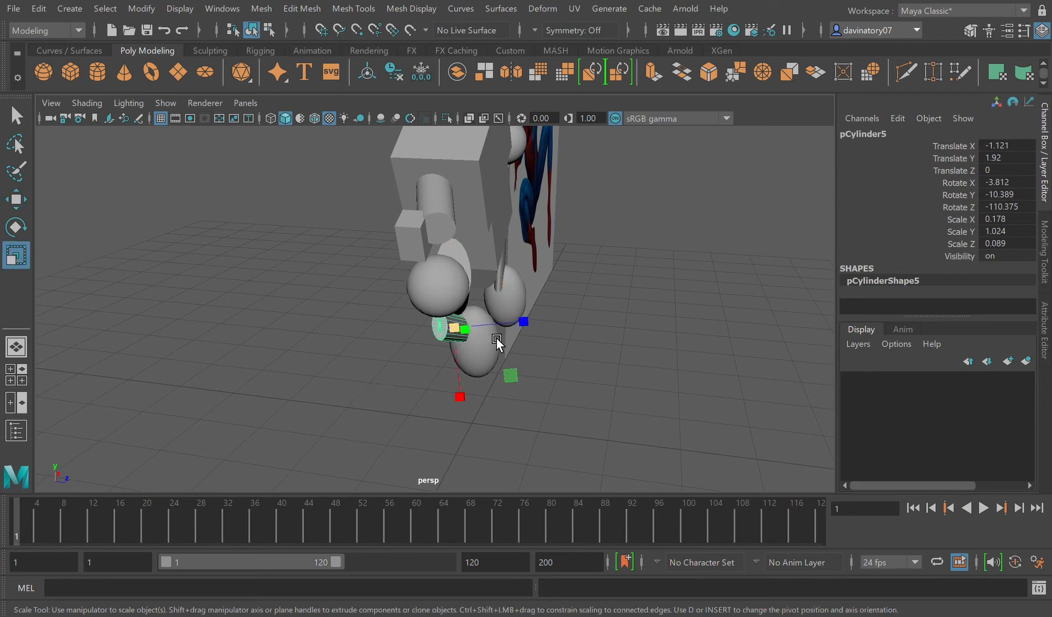
drag(524, 321, 575, 316)
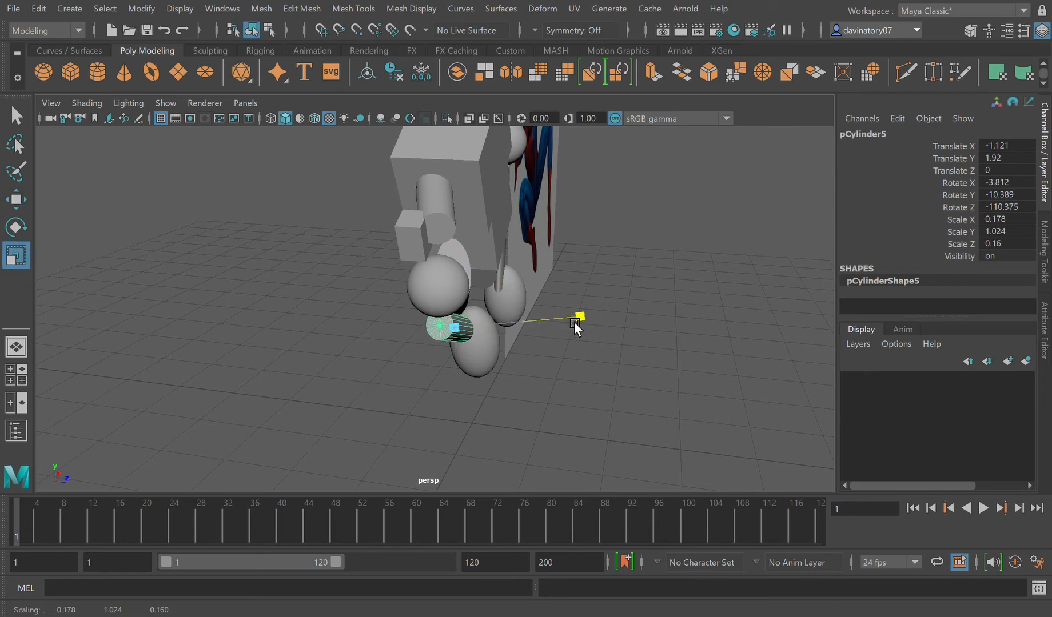
drag(577, 323, 395, 387)
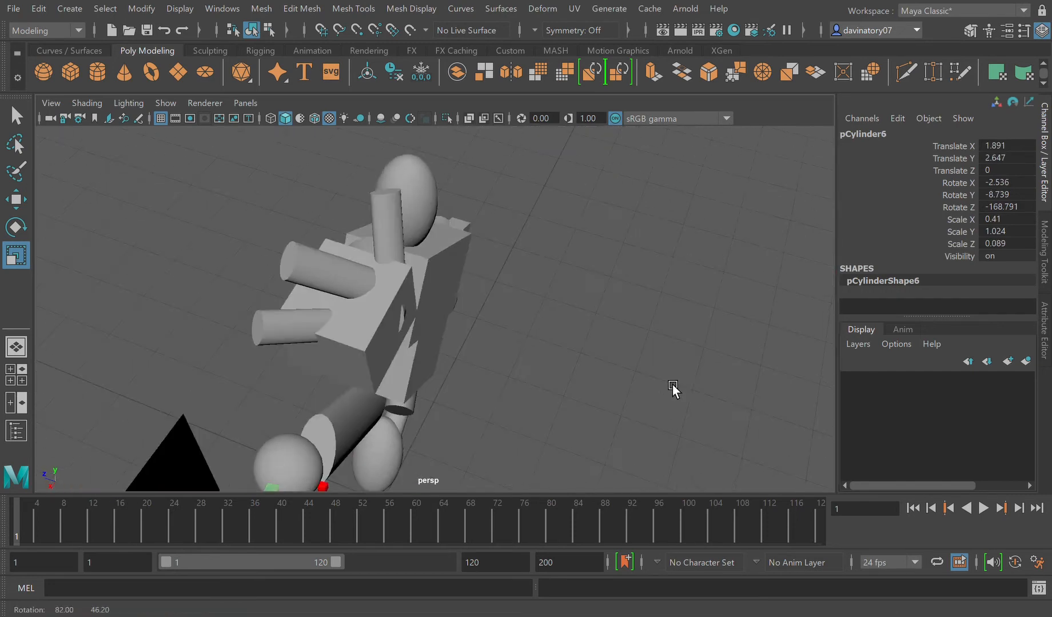
drag(672, 387, 345, 412)
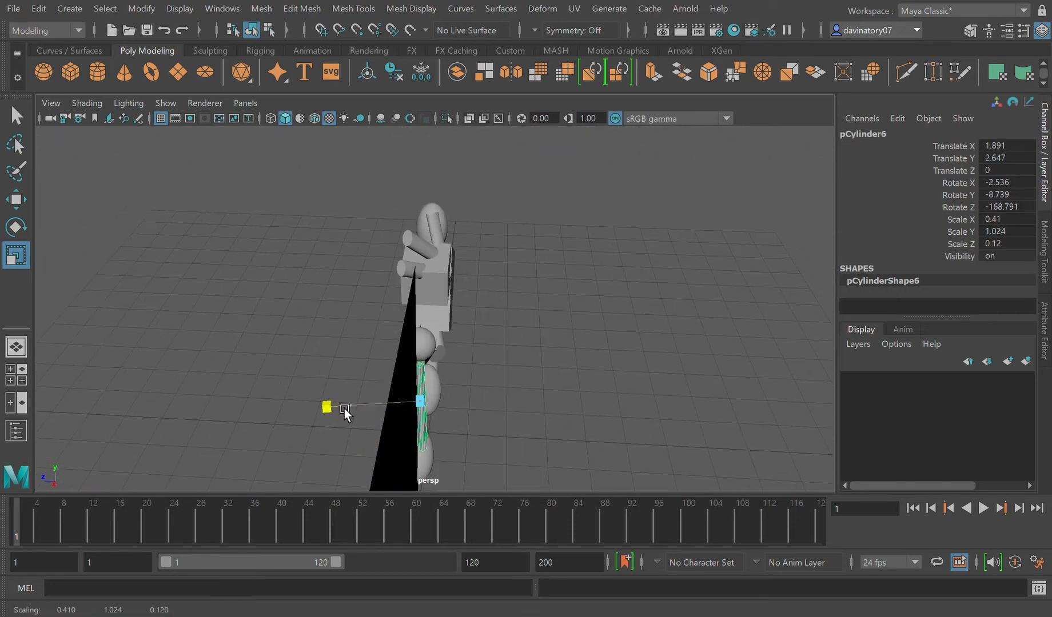
drag(327, 407, 351, 406)
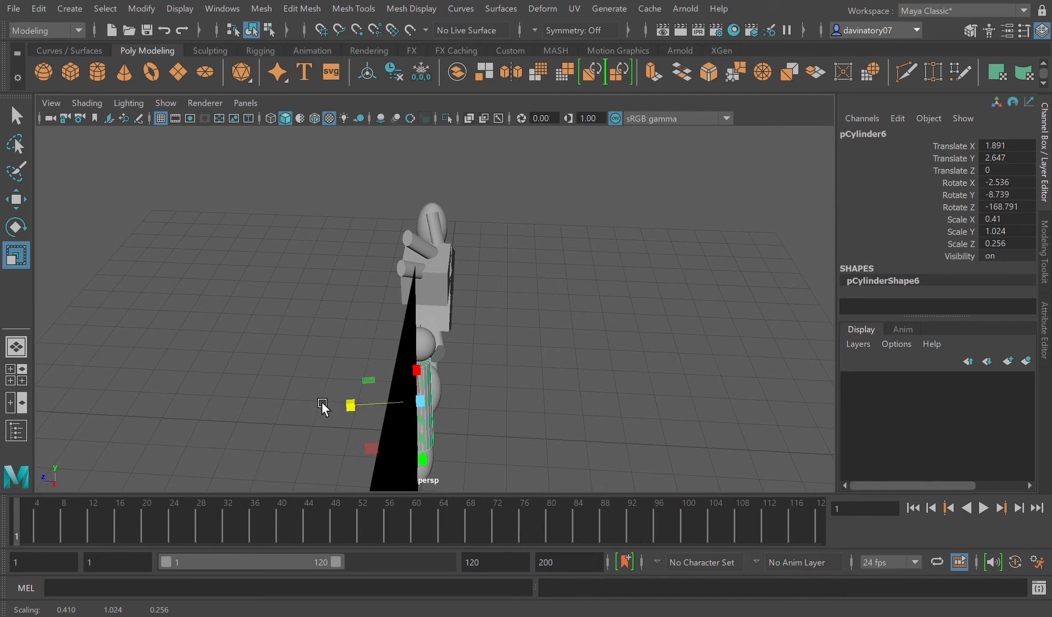
mouse_move(468, 445)
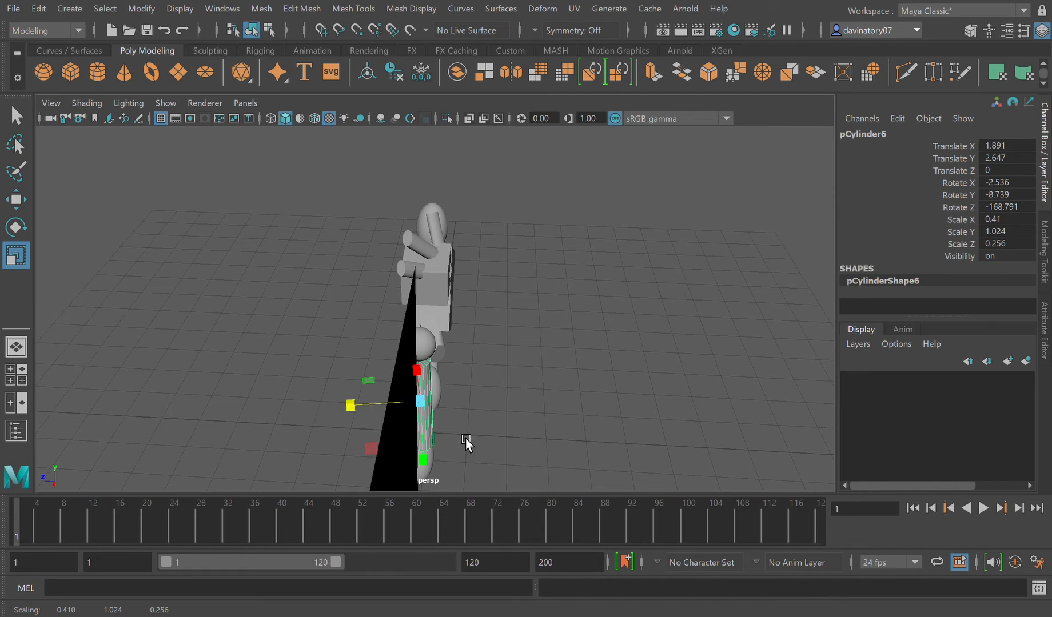
- Orbit around the figure's legs to check the widened cylinders
drag(467, 443, 564, 437)
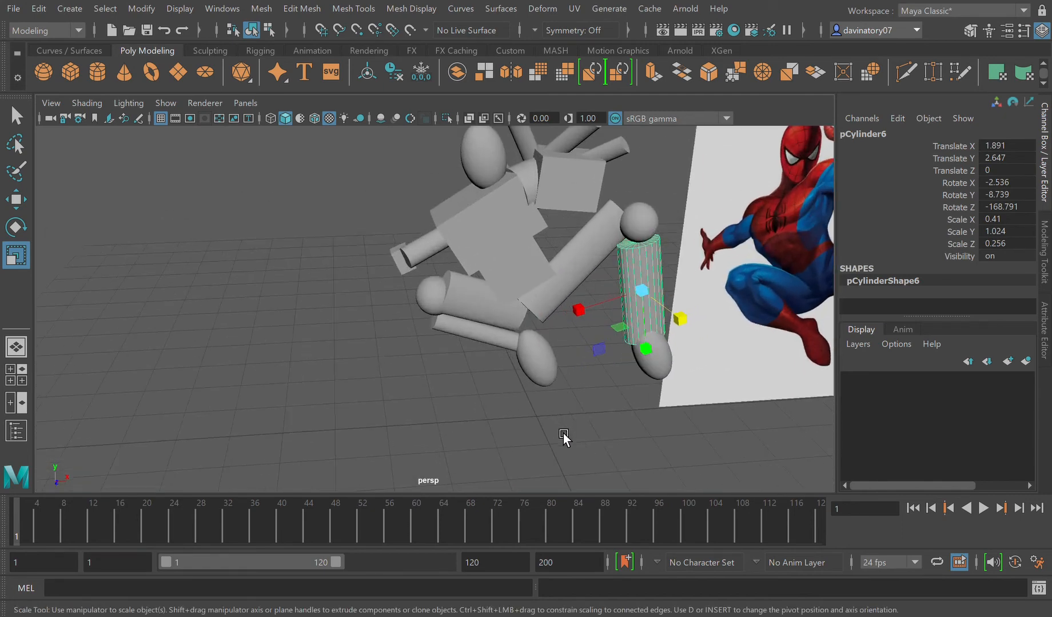
drag(564, 437, 493, 431)
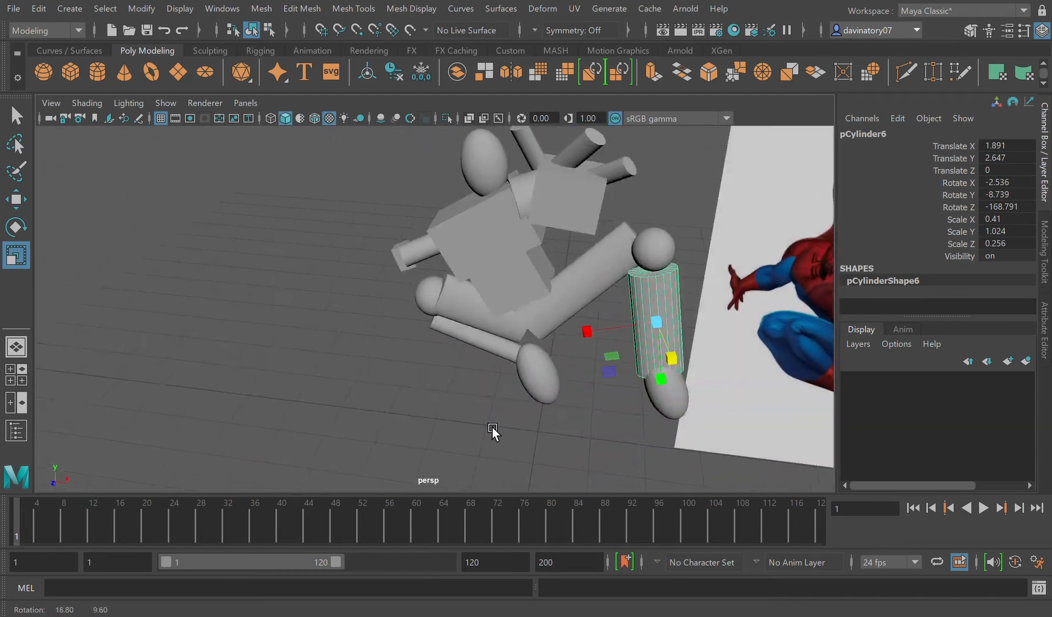
drag(493, 434, 486, 301)
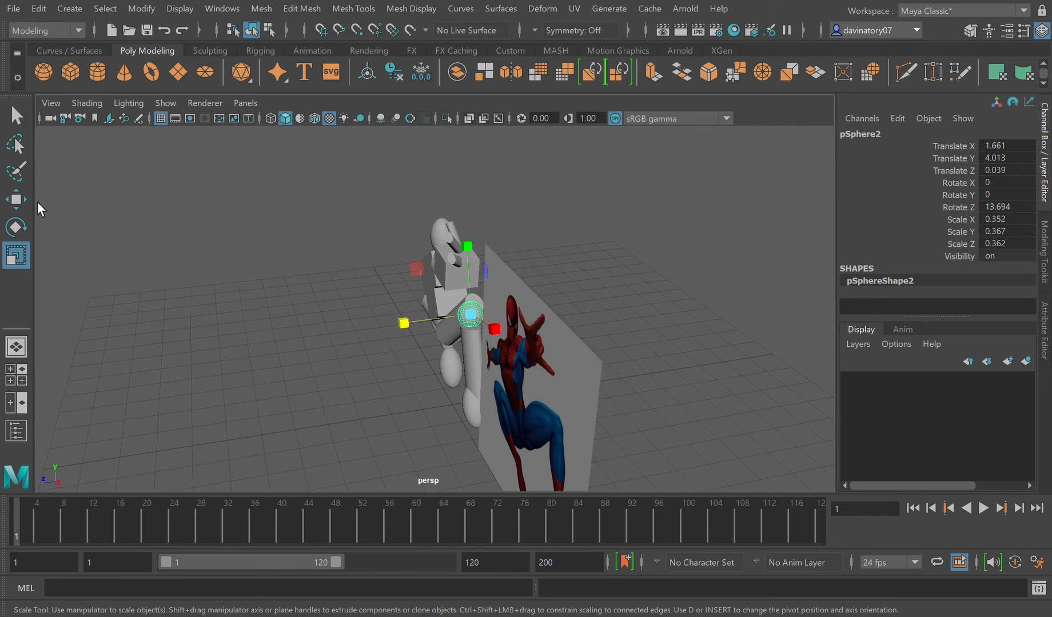
- Nudge the upper joint sphere back in depth and review the whole figure beside the reference
drag(470, 312, 408, 323)
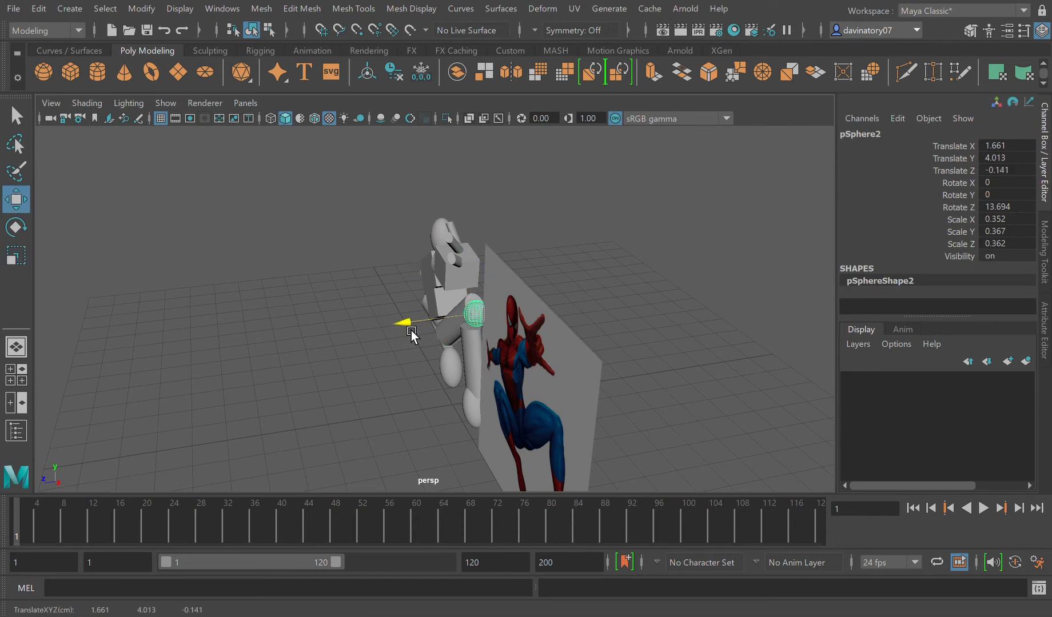
drag(405, 322, 478, 272)
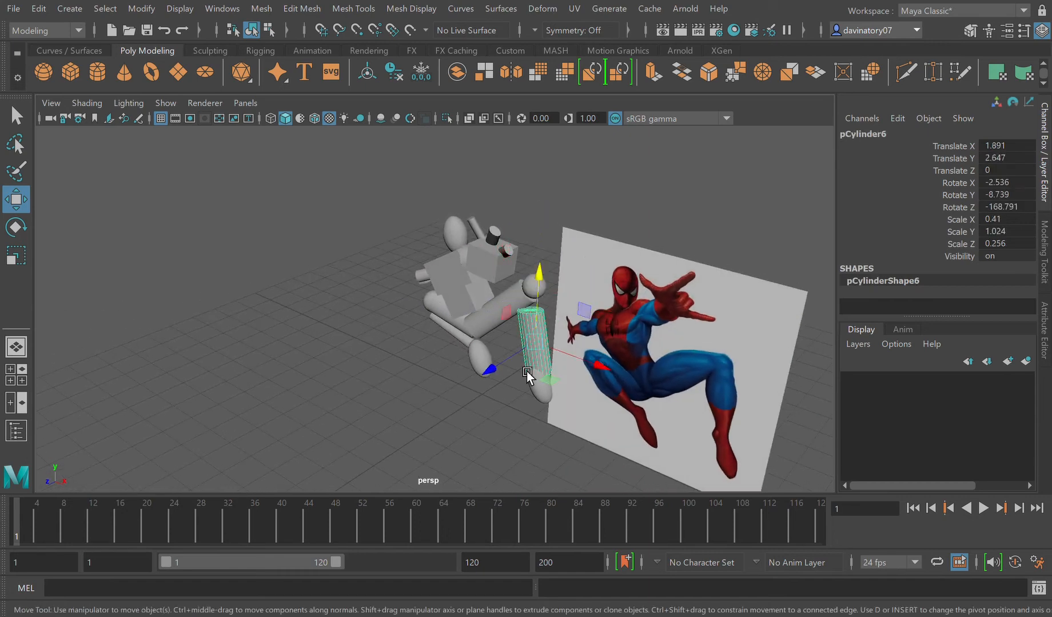
drag(530, 372, 557, 305)
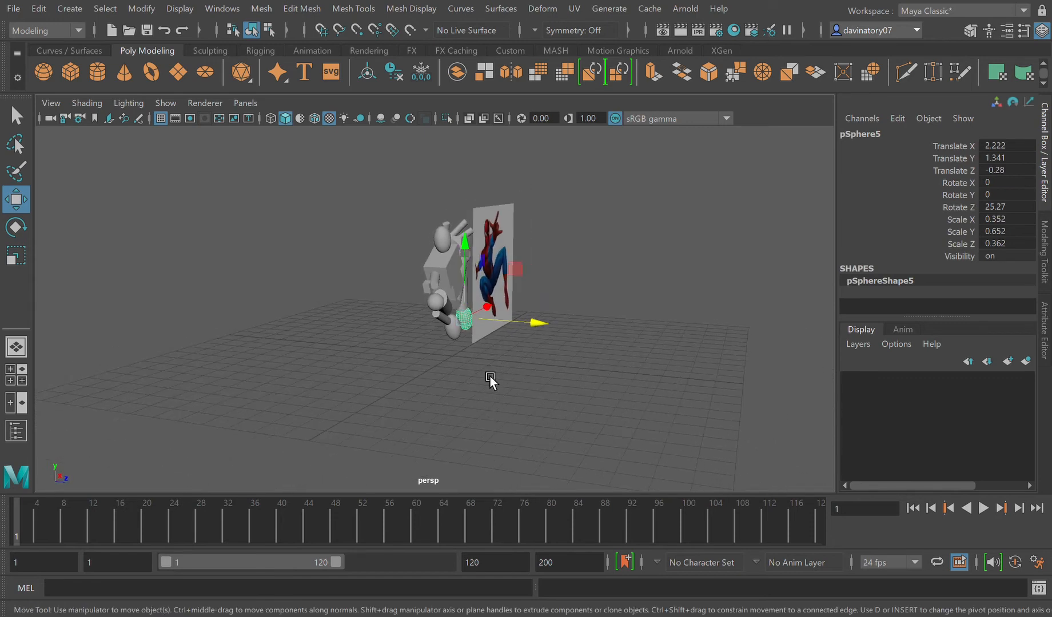
drag(490, 380, 423, 380)
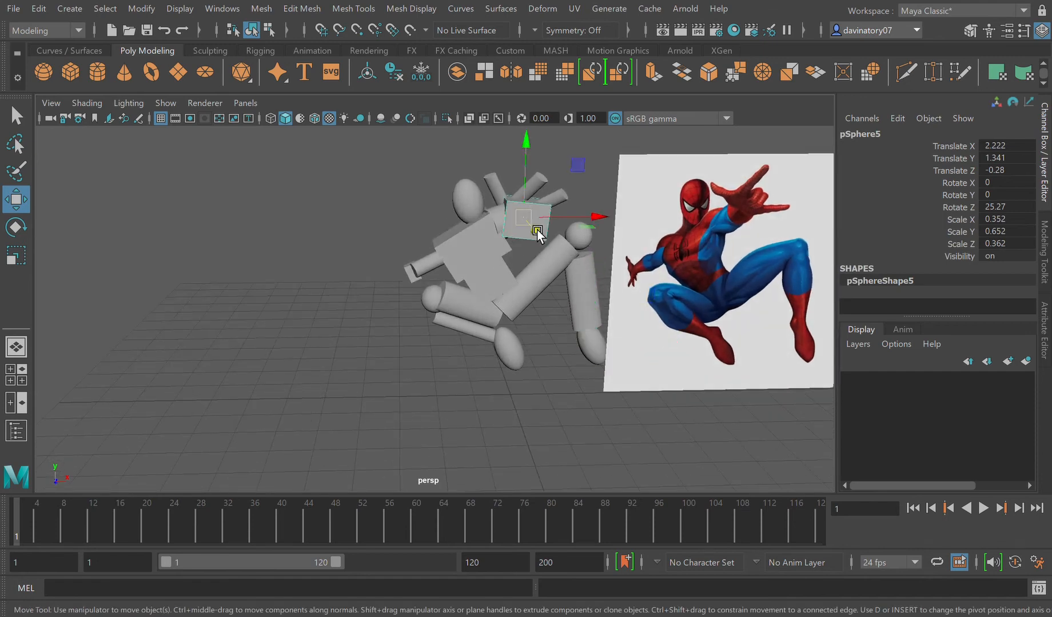
- Shrink the cube under the head into a small tilted neck piece and shift it toward the torso
drag(540, 217, 601, 222)
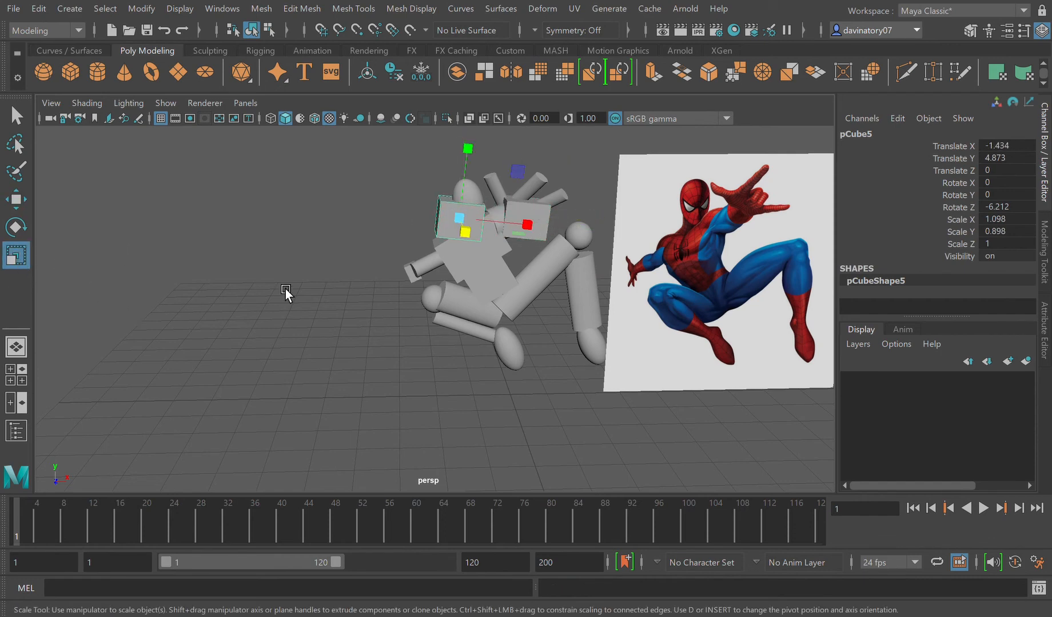
drag(473, 219, 454, 229)
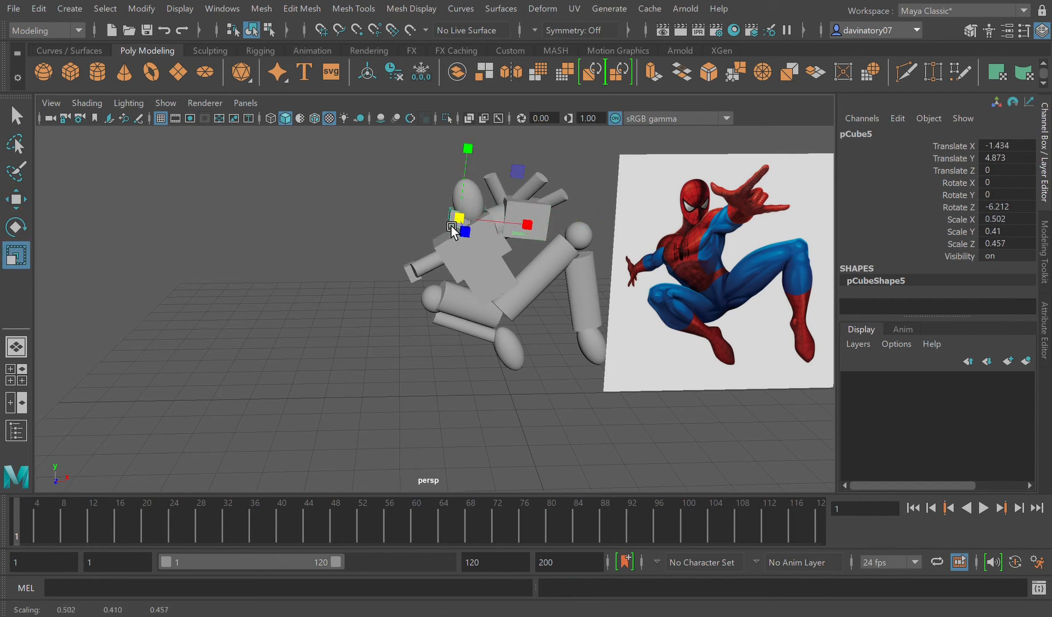
click(16, 227)
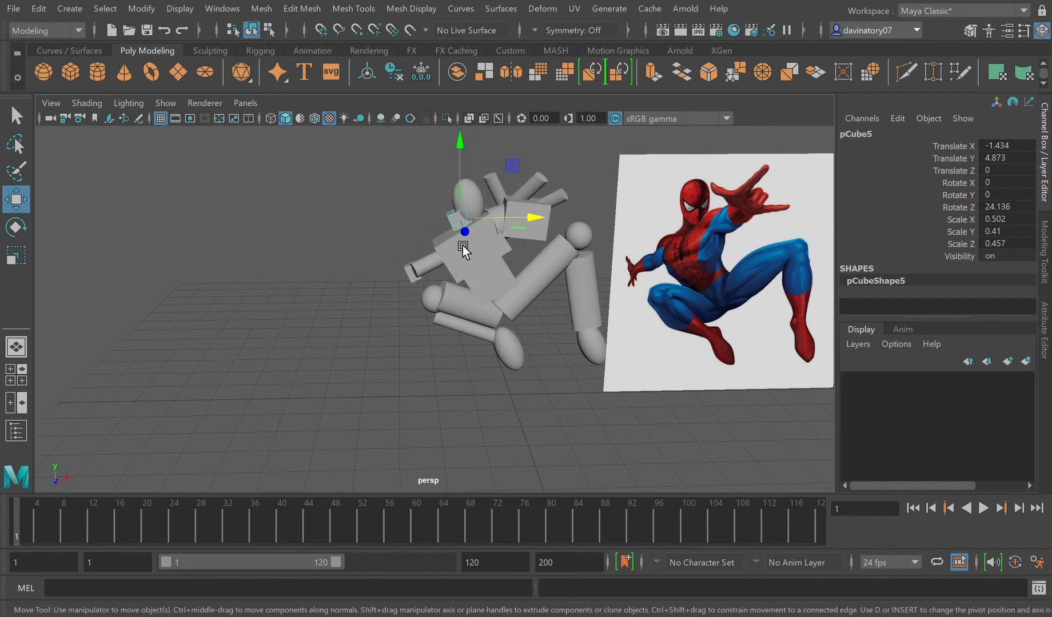
drag(463, 248, 517, 222)
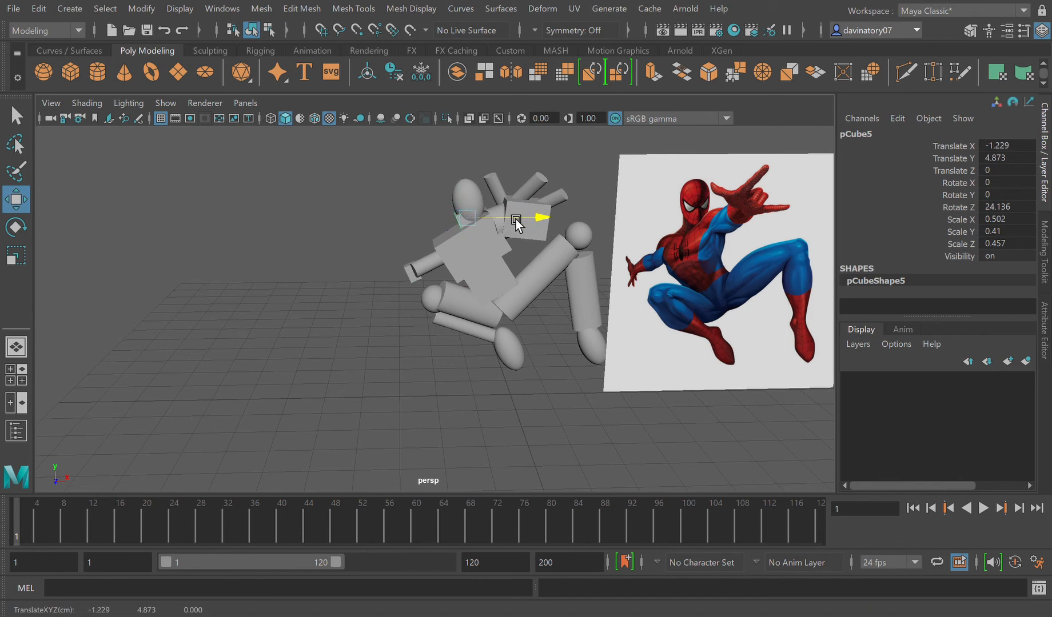
drag(517, 218, 521, 217)
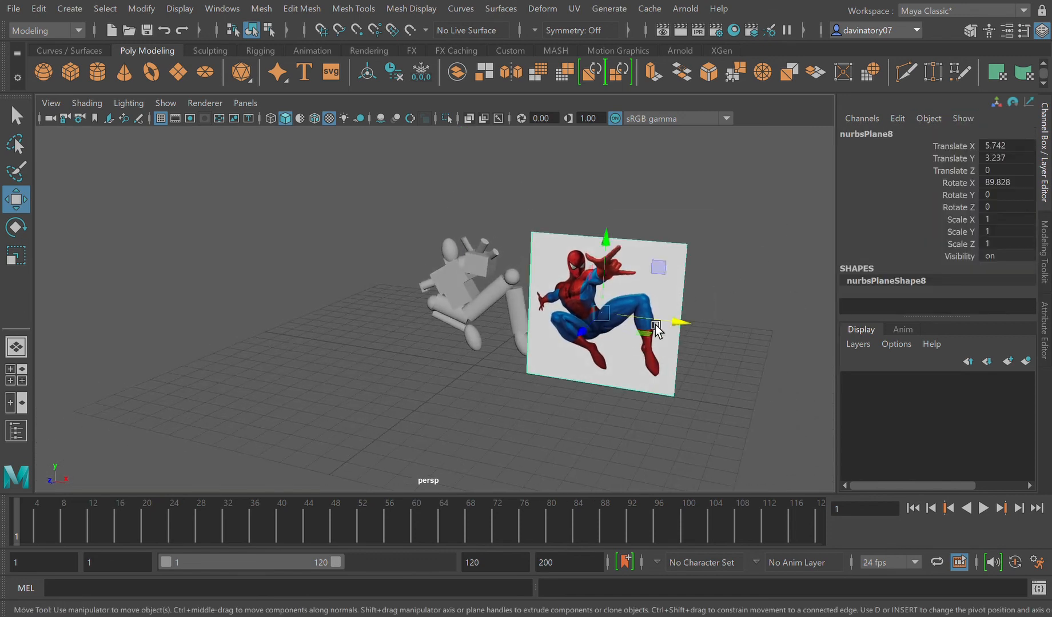
- Shift the reference image plane farther out in X, away from the figure
drag(654, 329, 700, 331)
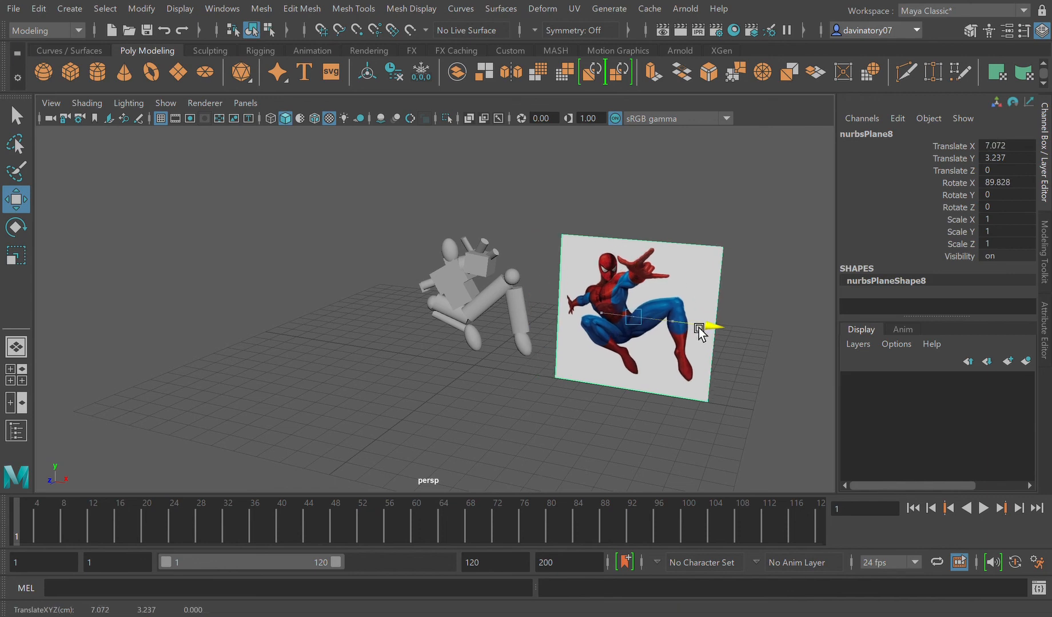
drag(698, 329, 690, 321)
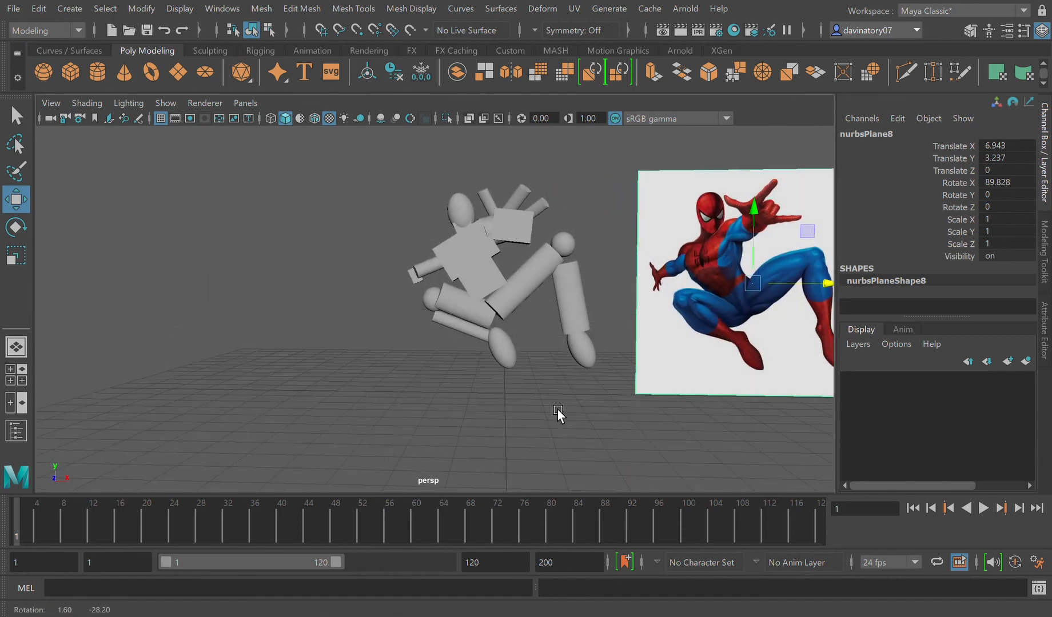
mouse_move(1020, 72)
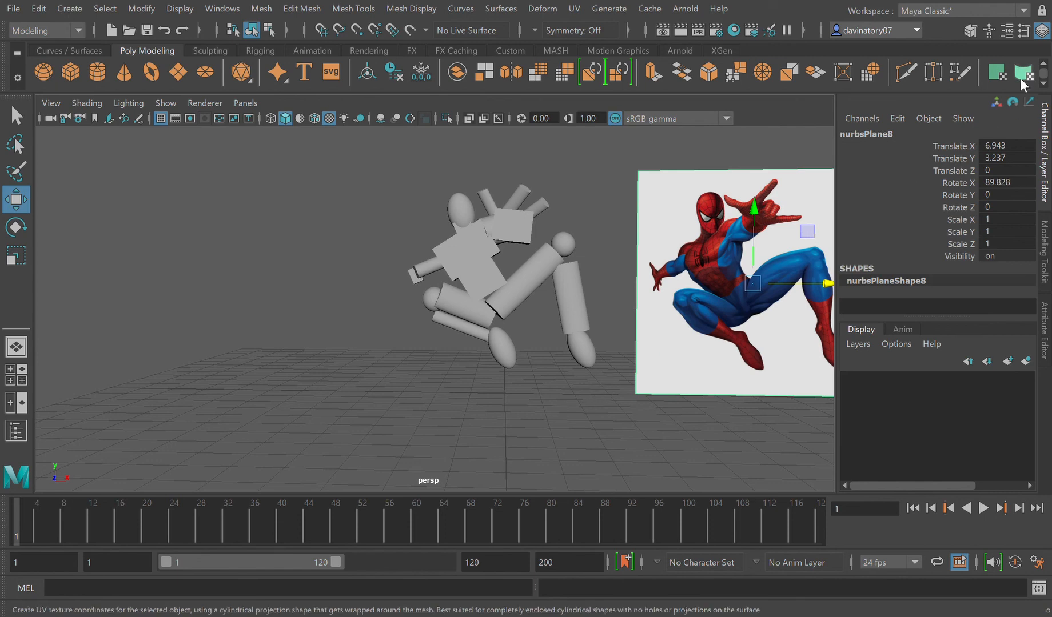